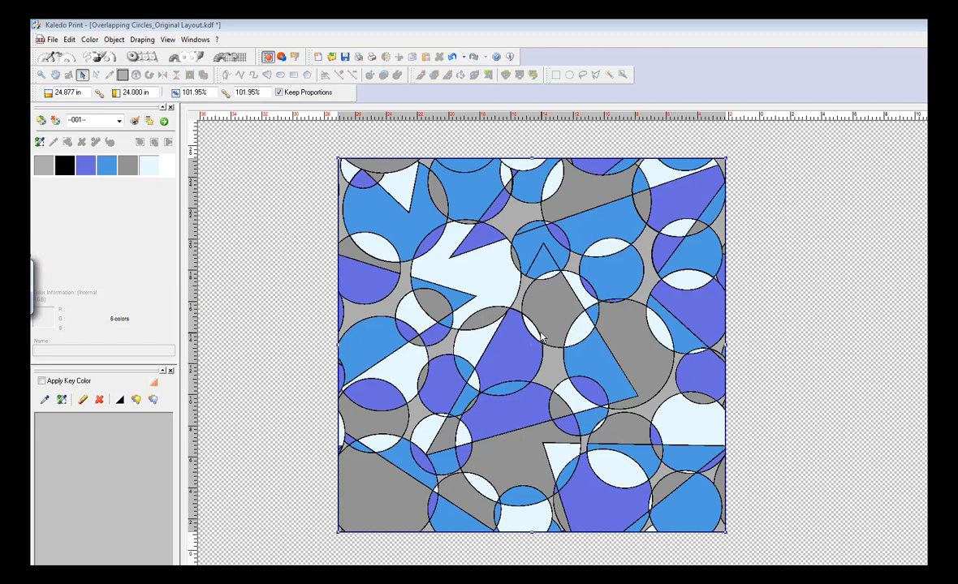
mouse_move(247, 224)
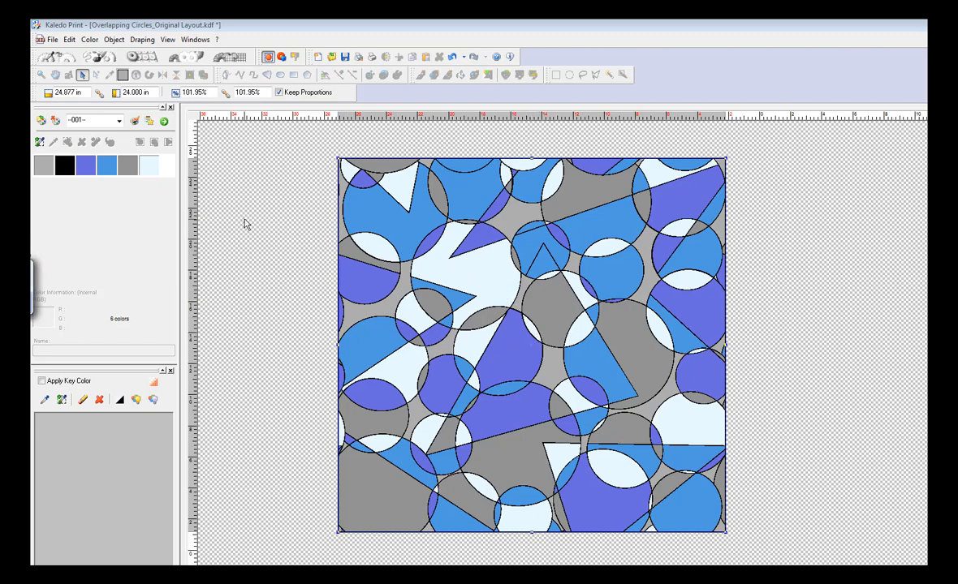
mouse_move(448, 231)
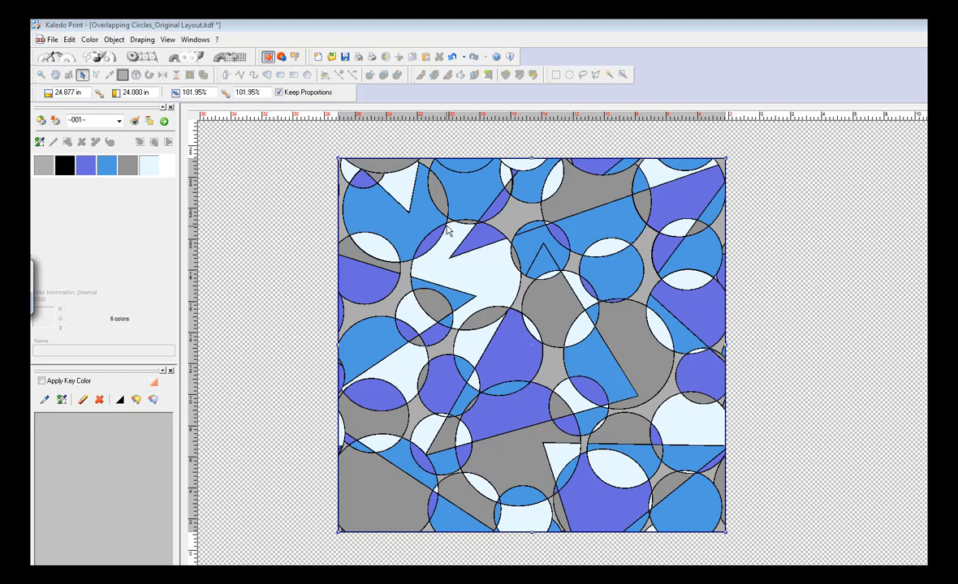
mouse_move(398, 195)
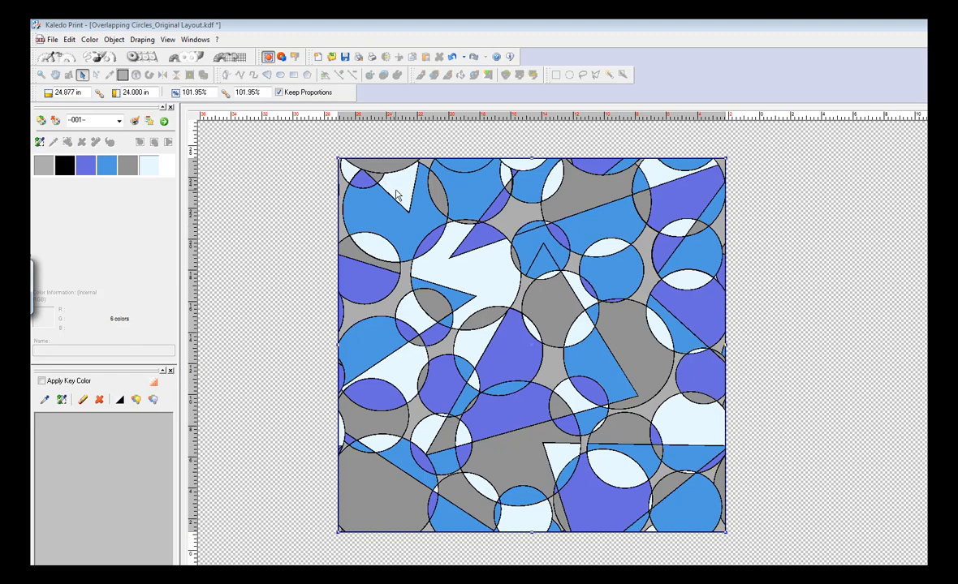
mouse_move(308, 211)
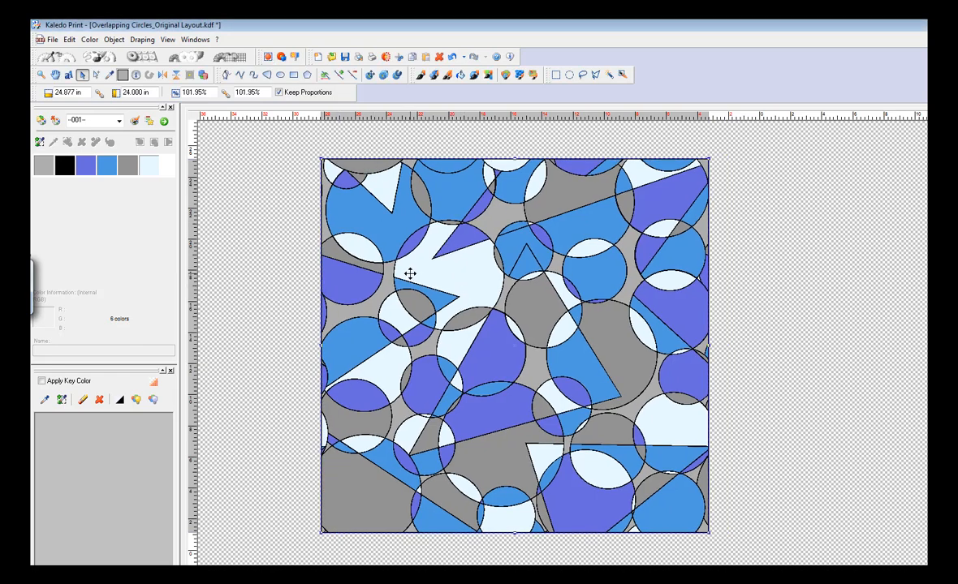
mouse_move(82, 75)
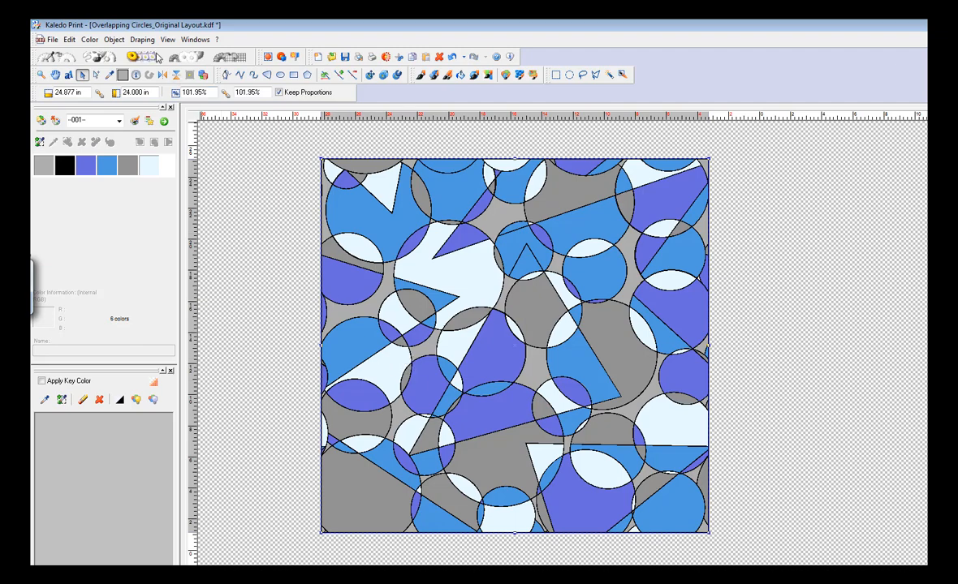
mouse_move(186, 55)
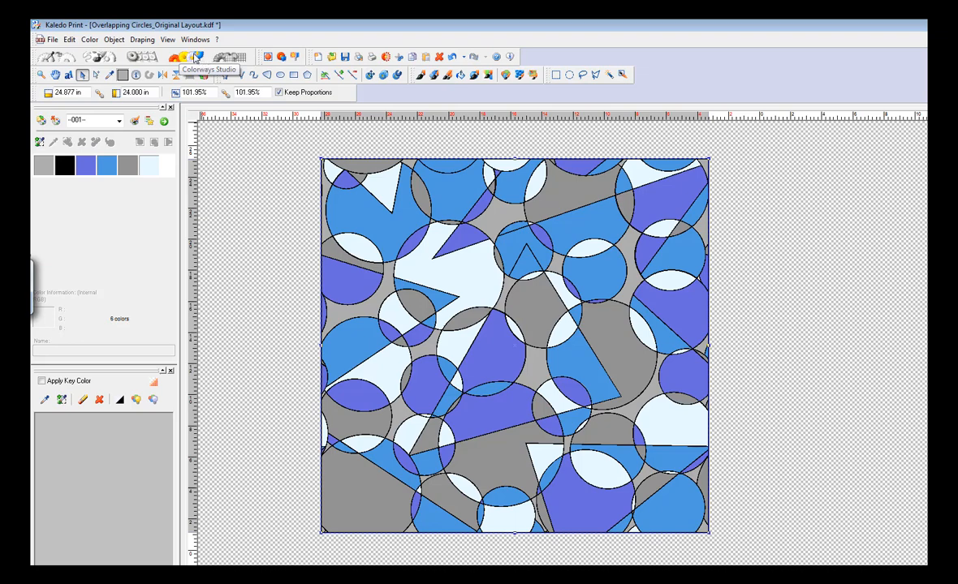
mouse_move(198, 58)
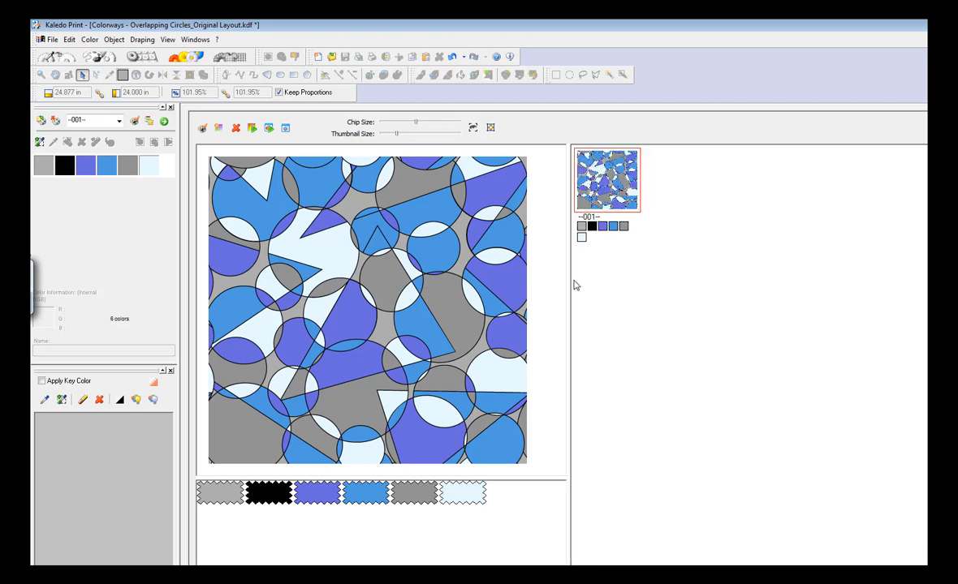
mouse_move(296, 477)
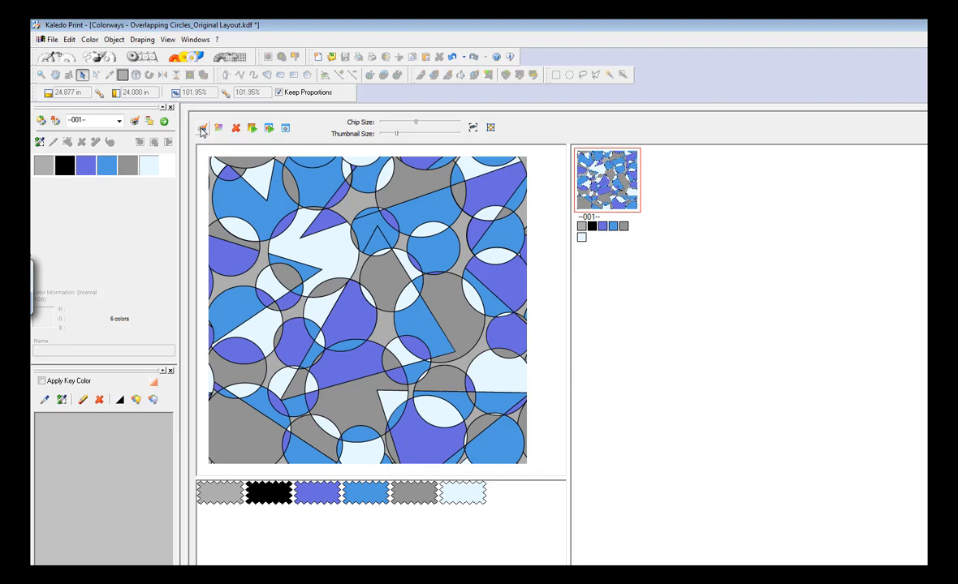
- Bring up the default colour palette window beside colorway 001
click(203, 128)
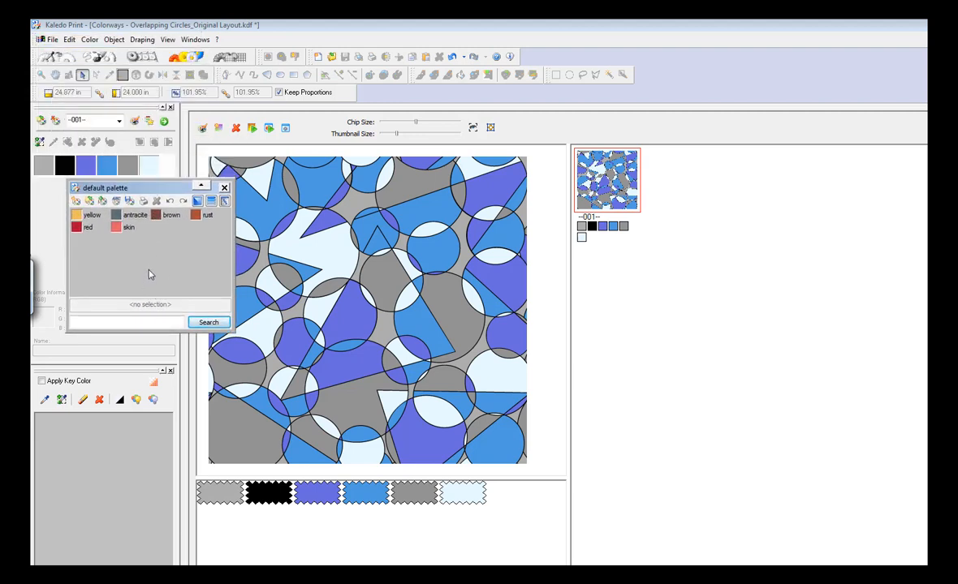
mouse_move(149, 234)
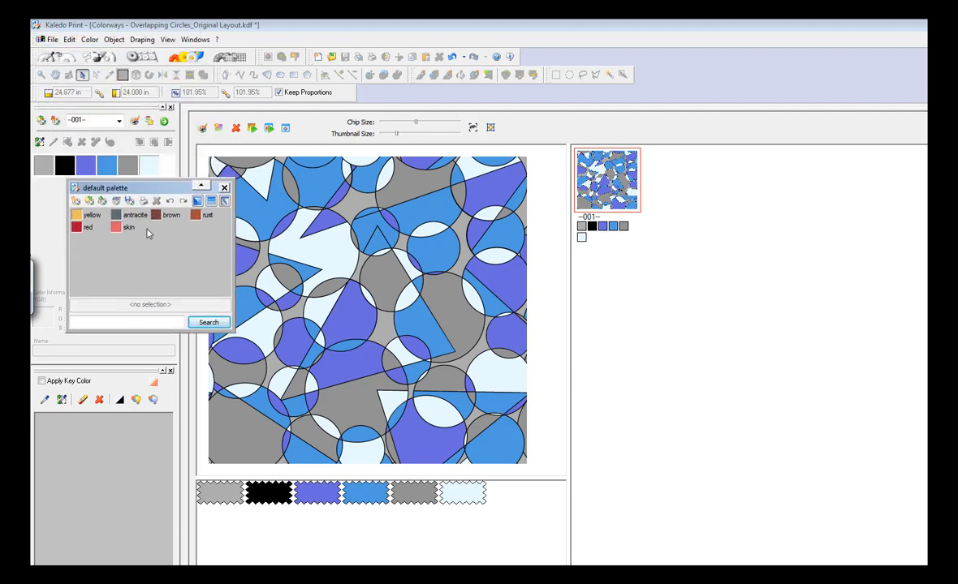
mouse_move(116, 202)
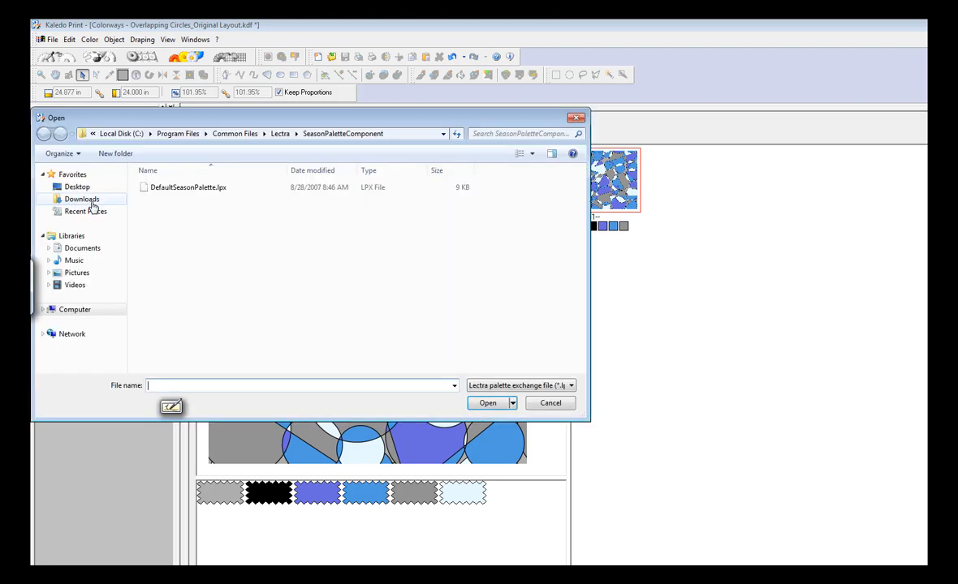
- Load Class Demo Colors.lpx from the Desktop, replacing the default palette with its Pantone TCX colours
click(77, 187)
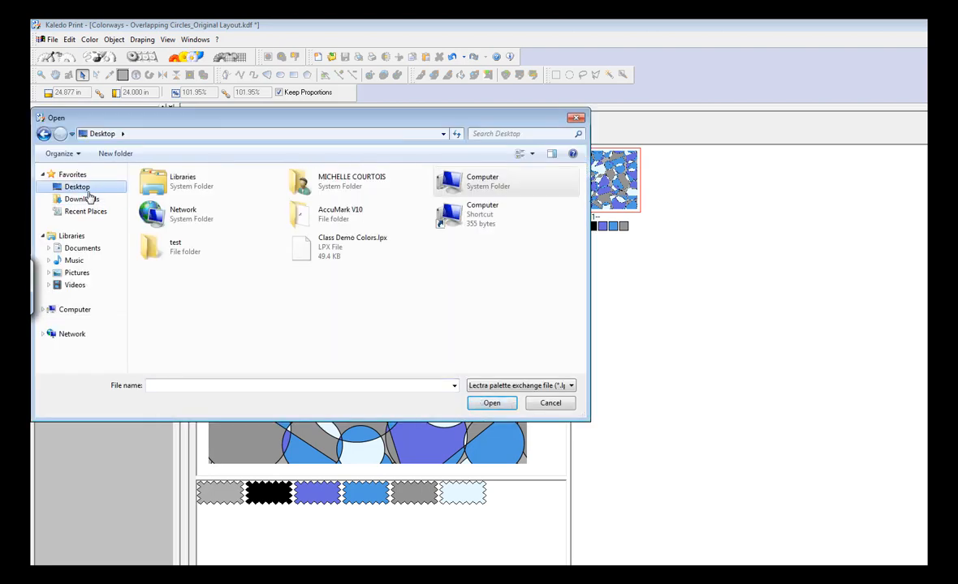
click(352, 247)
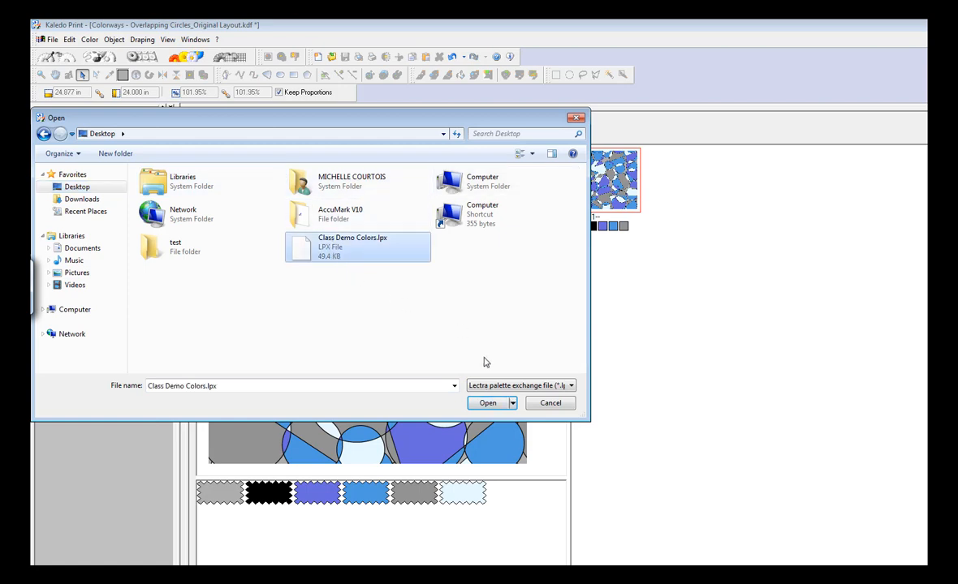
click(487, 403)
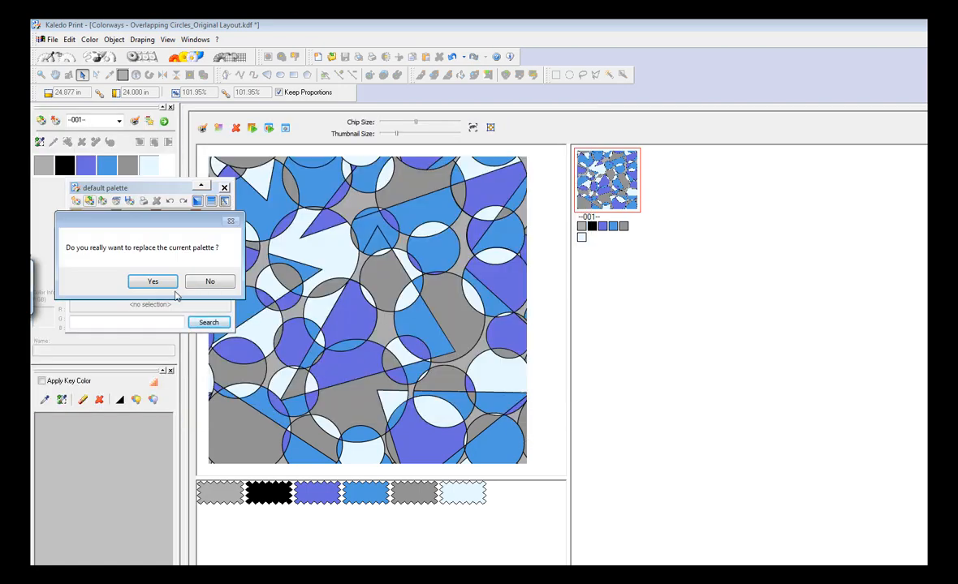
click(152, 280)
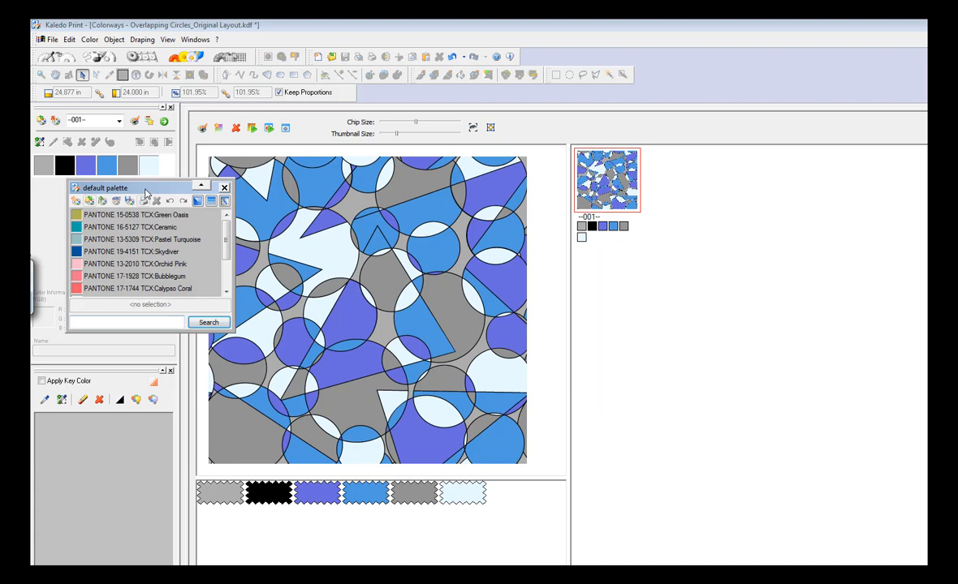
- Enlarge the palette window so Bright White, Quicksilver and Nine Iron show
drag(122, 188, 121, 133)
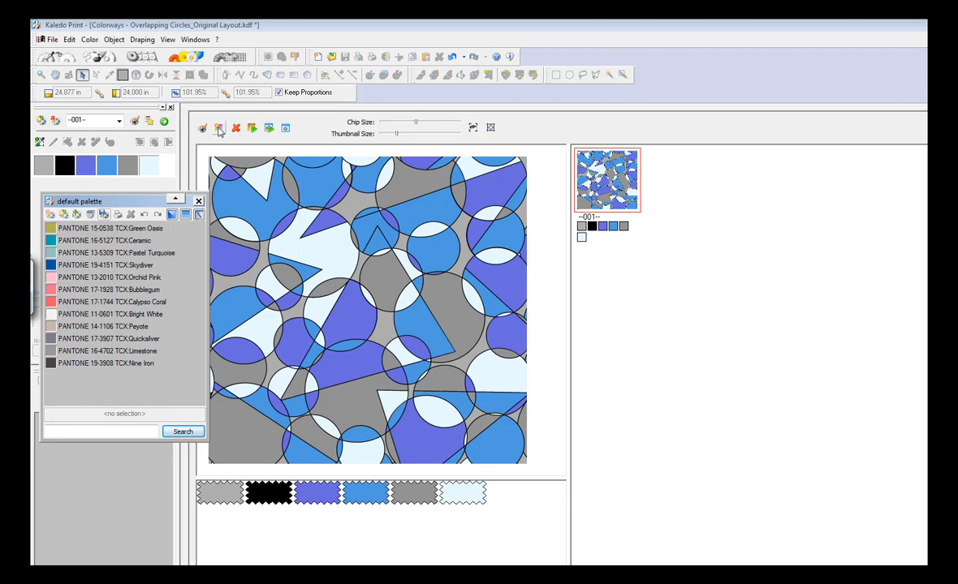
- Create shuffled colorway copies of the circles print up to 001–004, discarding a first duplicate
click(218, 130)
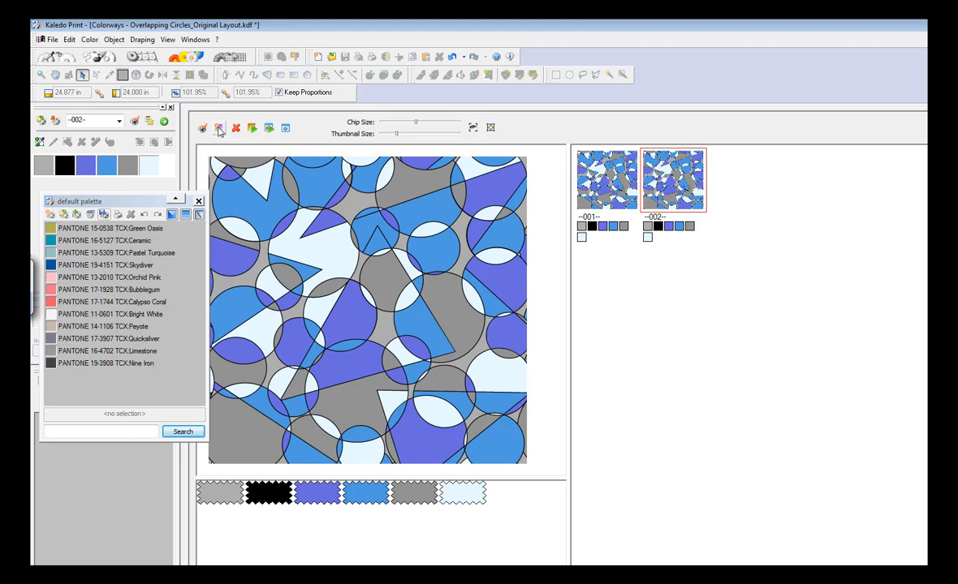
mouse_move(235, 128)
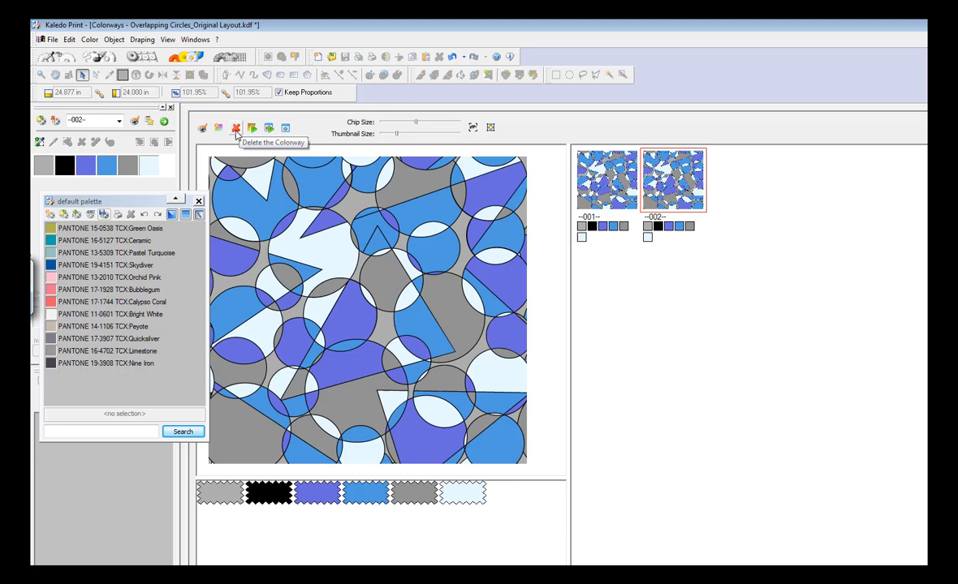
click(235, 129)
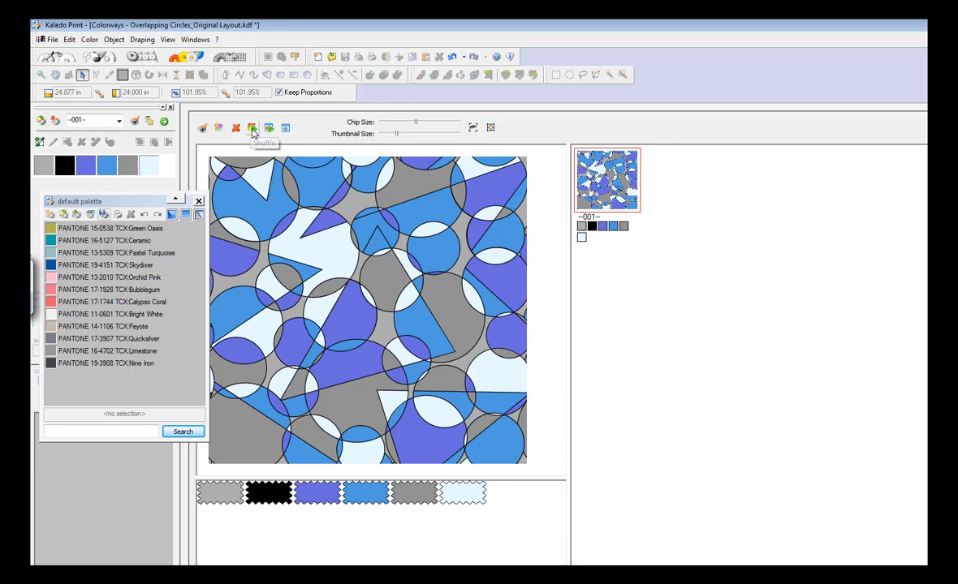
mouse_move(218, 128)
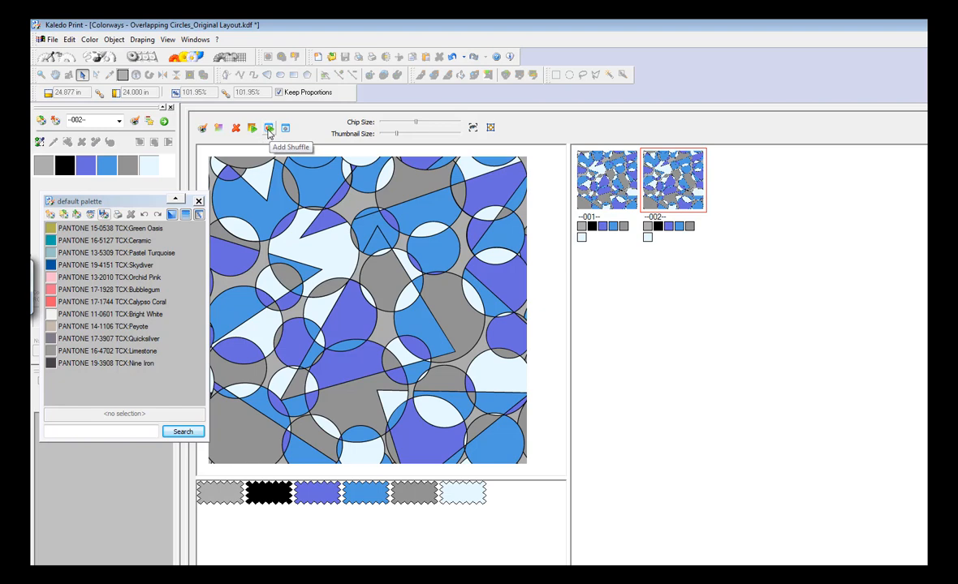
click(270, 129)
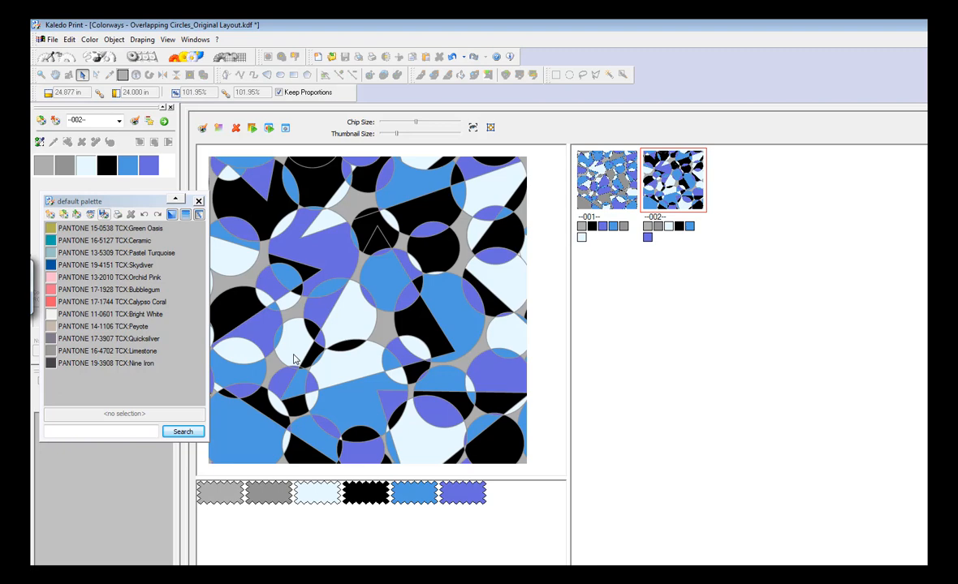
mouse_move(270, 128)
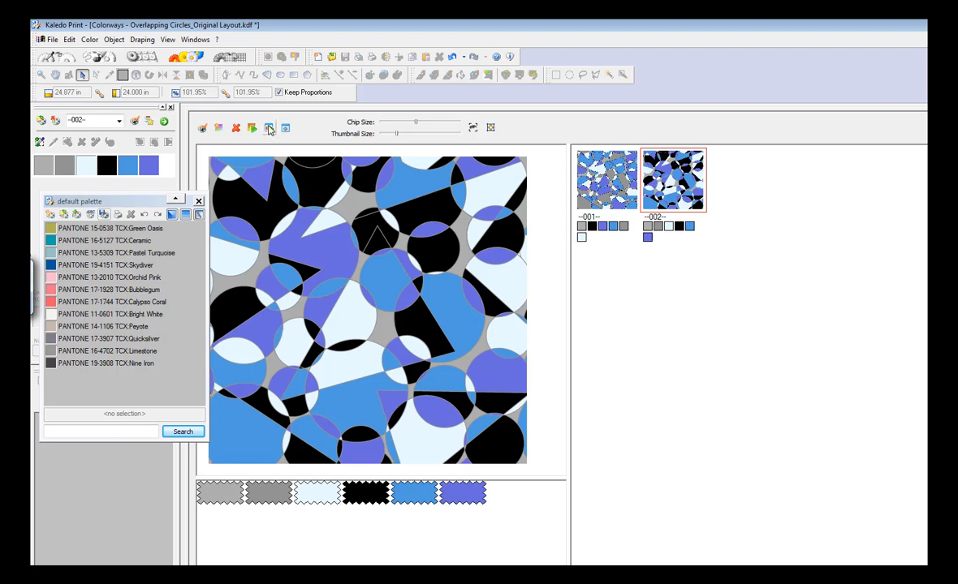
click(270, 126)
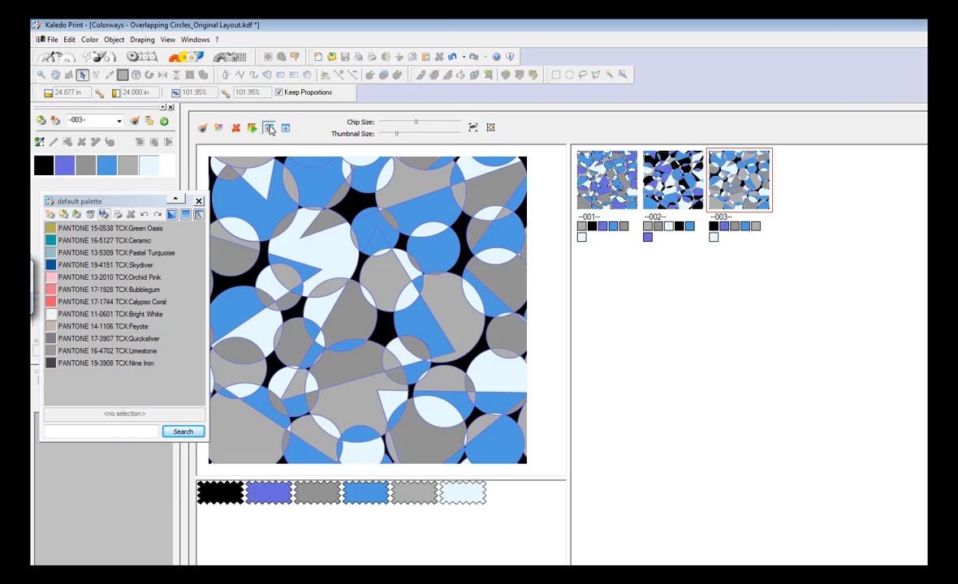
click(269, 128)
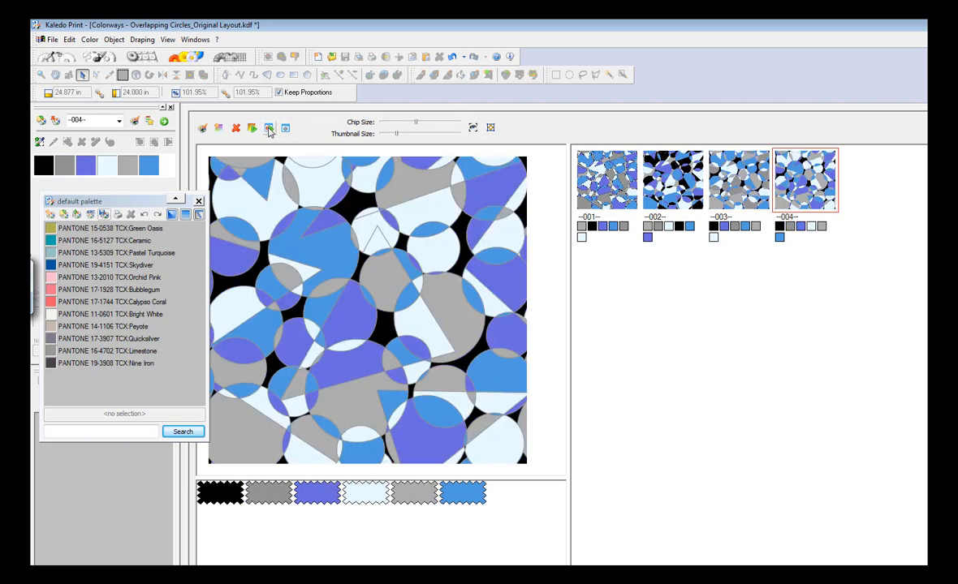
mouse_move(284, 128)
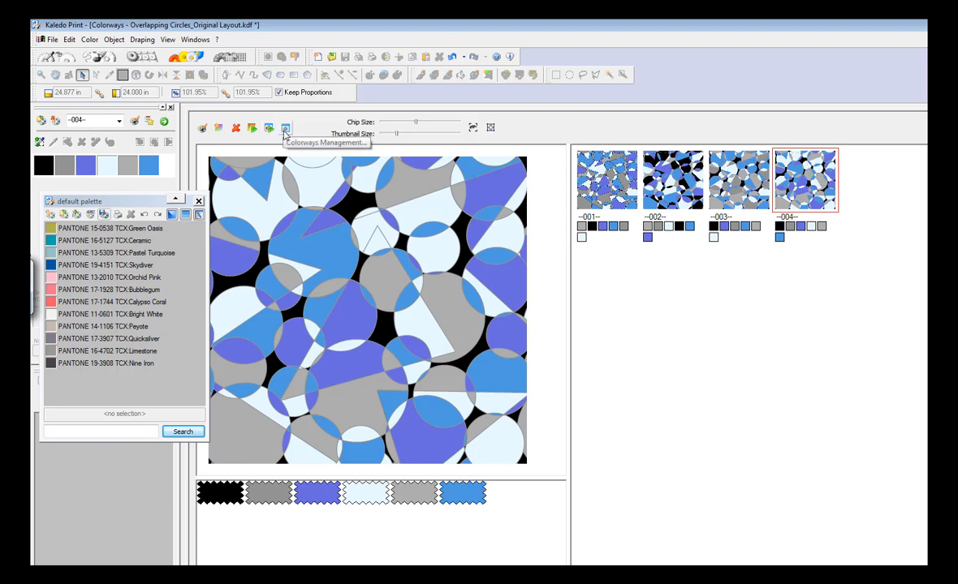
- In Colorways Management tick 003 and 004, delete them and close, leaving 001 and 002
click(284, 130)
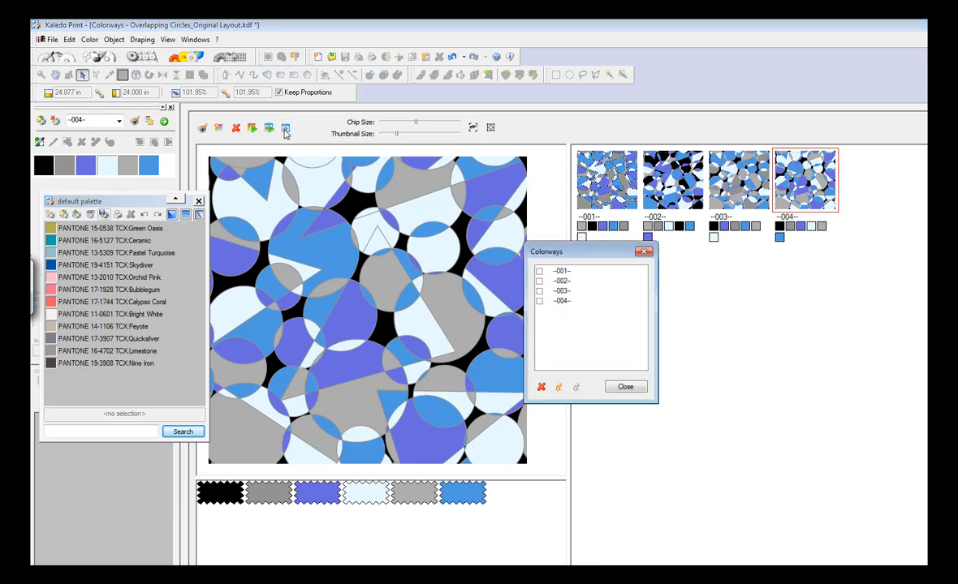
drag(591, 252, 429, 188)
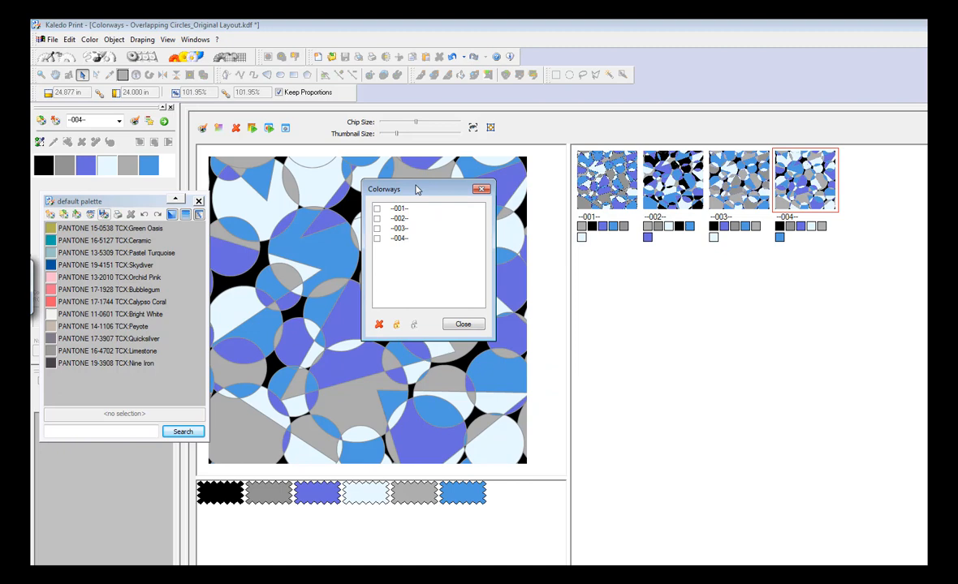
mouse_move(412, 216)
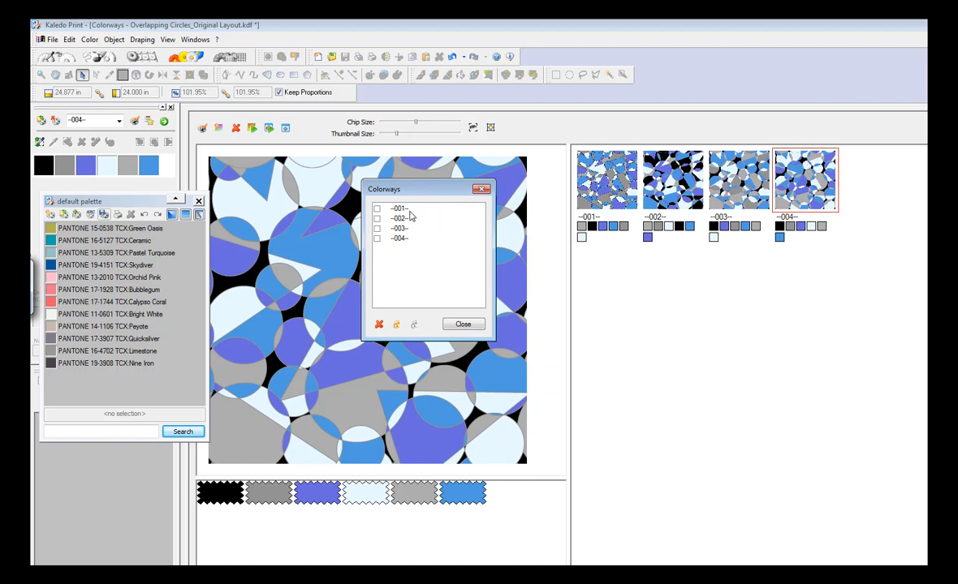
mouse_move(399, 253)
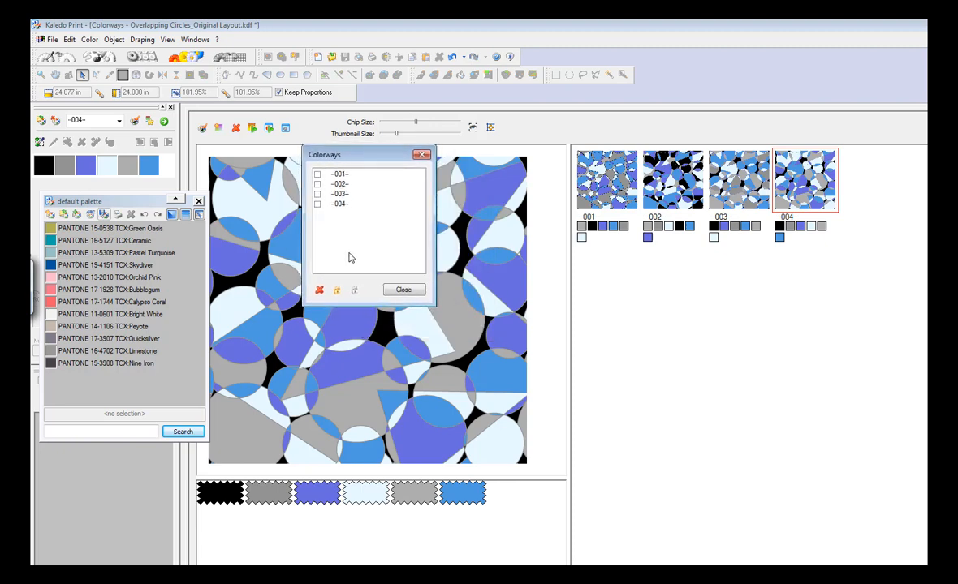
click(319, 205)
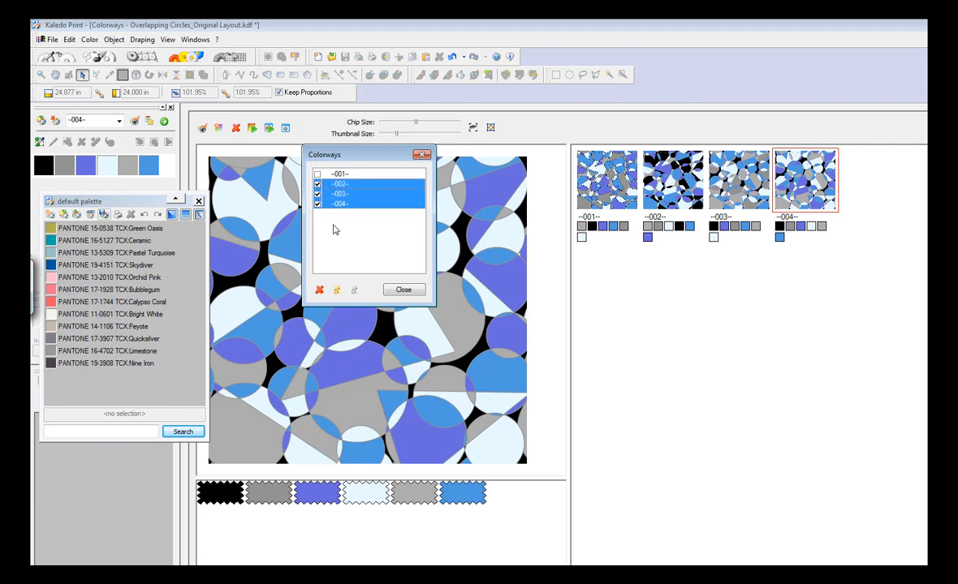
click(318, 185)
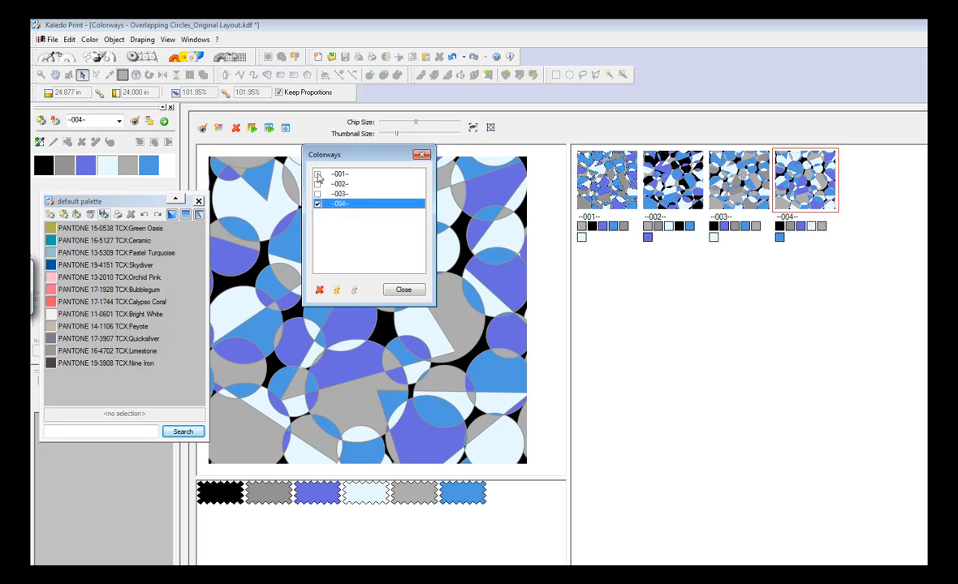
click(318, 174)
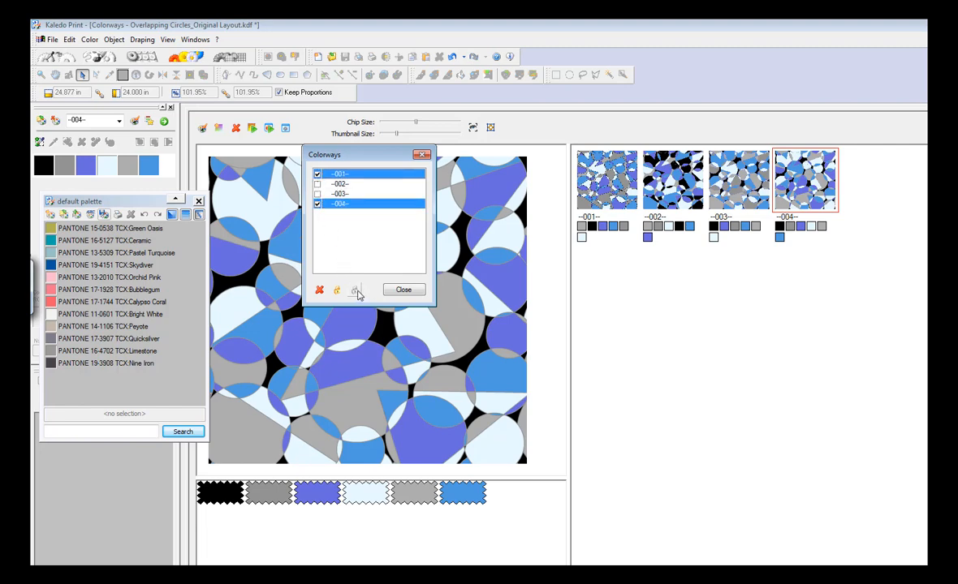
click(349, 183)
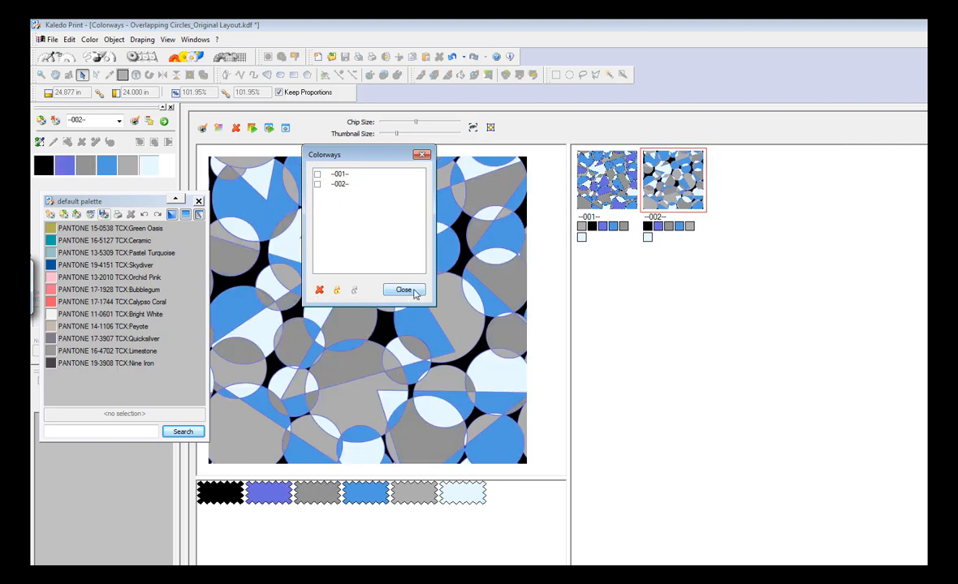
click(403, 289)
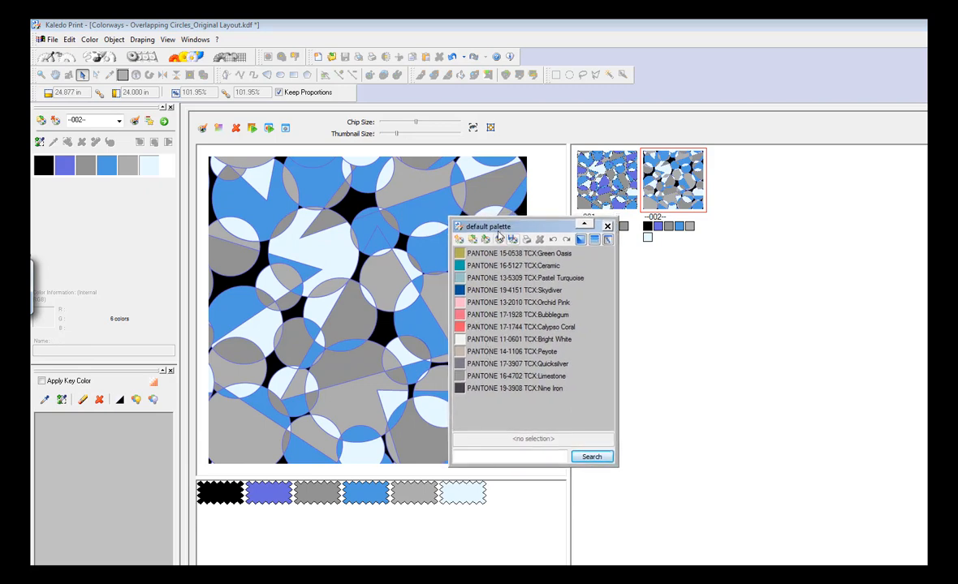
- Recolour colorway 002 with Pastel Turquoise, Skydiver, Bright White and Nine Iron in place of black
drag(534, 226, 584, 272)
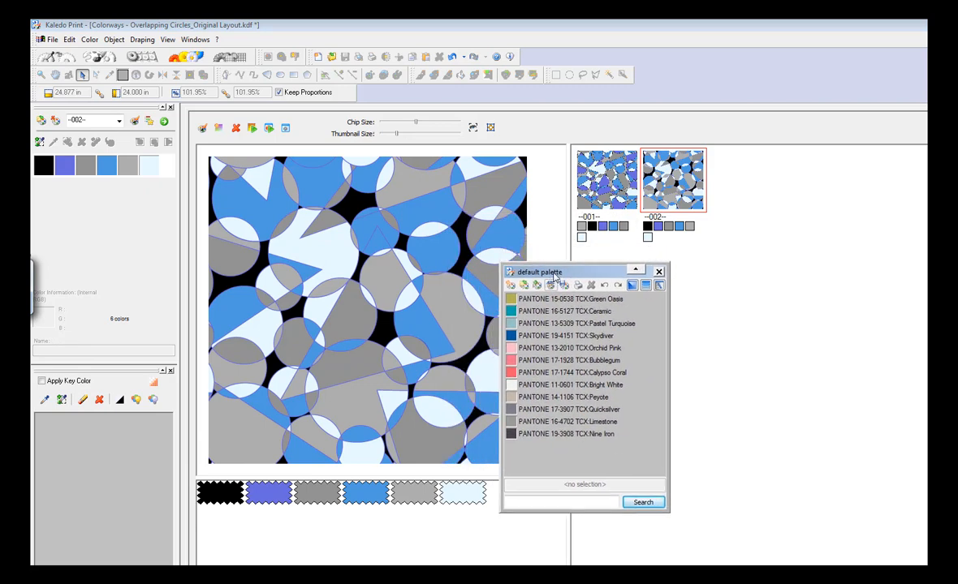
drag(540, 273, 612, 316)
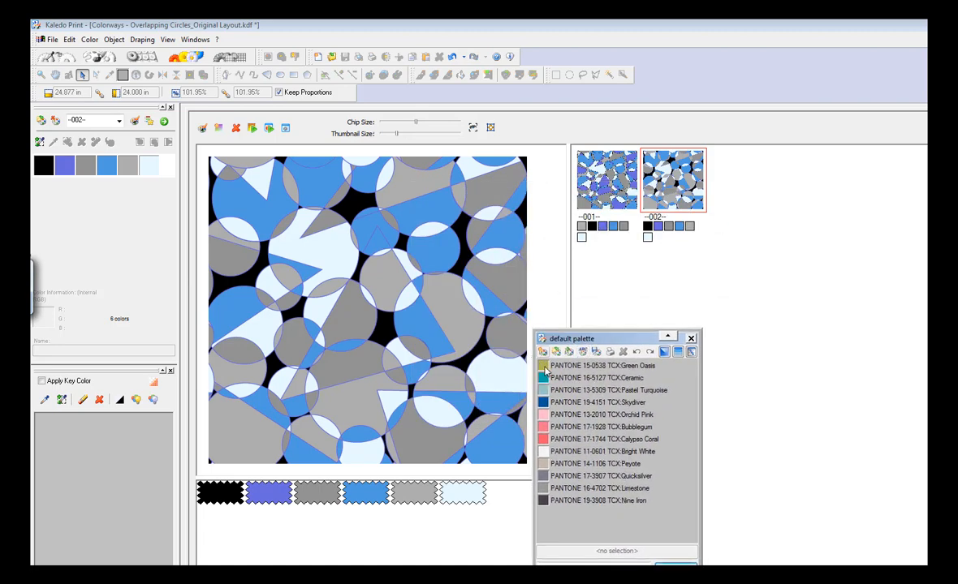
click(604, 365)
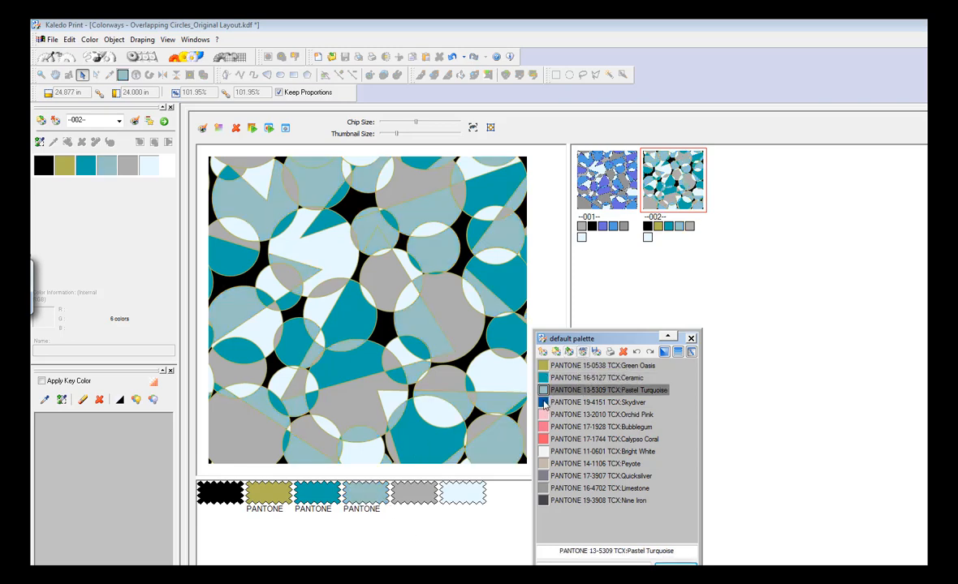
click(598, 402)
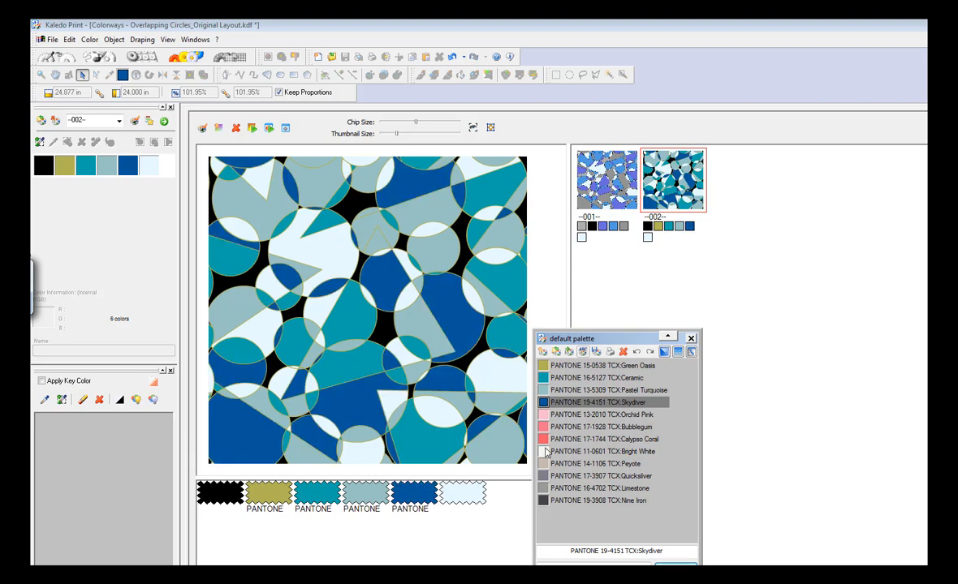
click(601, 451)
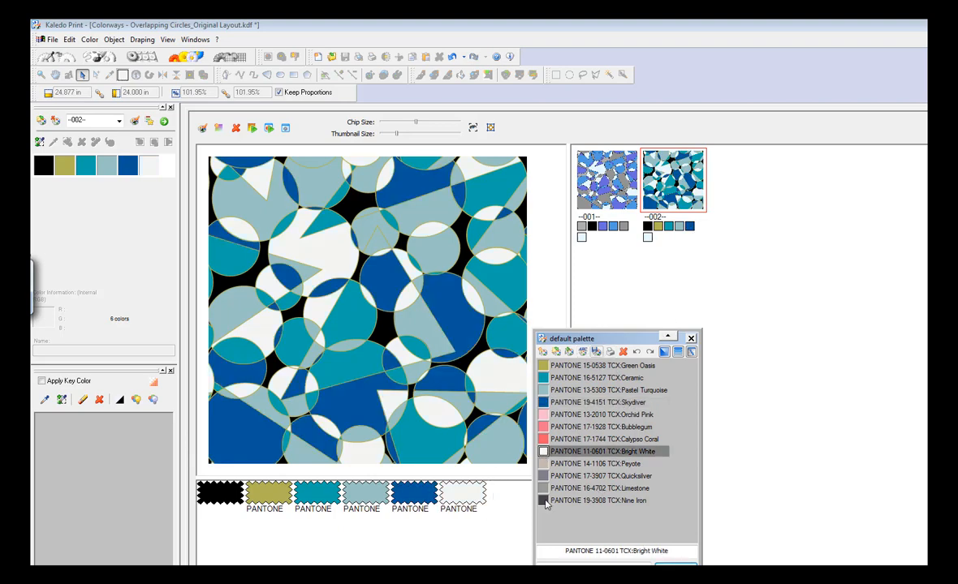
click(598, 500)
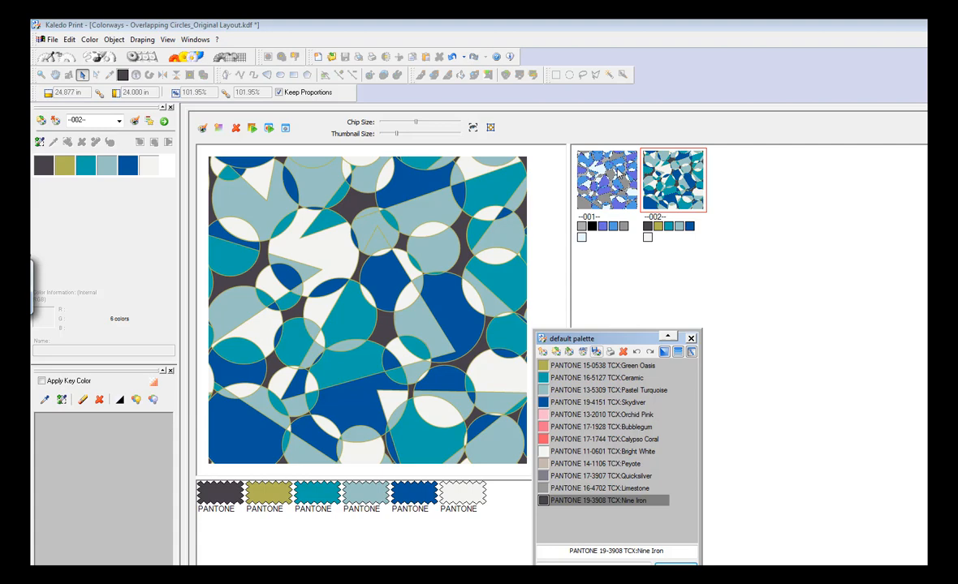
- Create colorway 003 in Calypso Coral pinks with Bright White, then duplicate it as 004
click(606, 178)
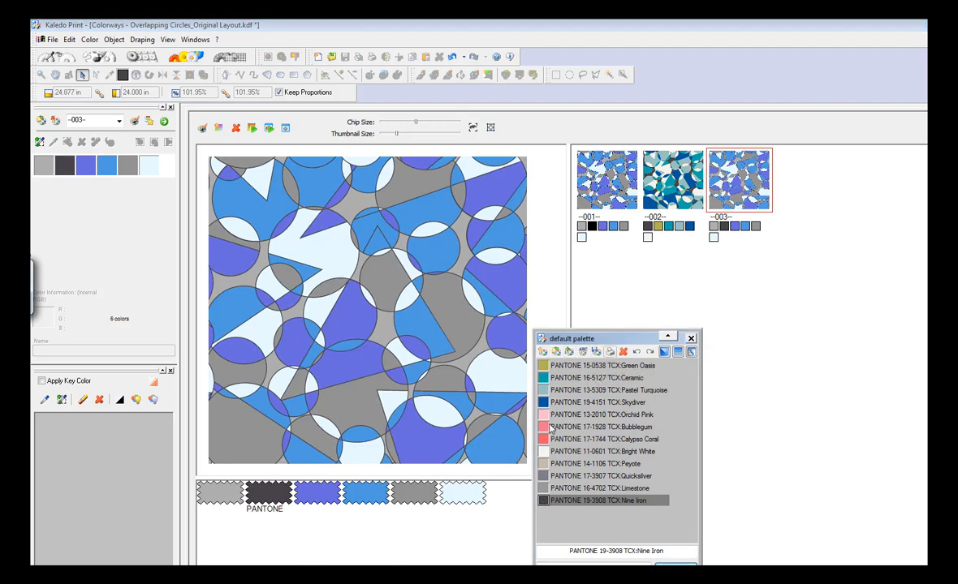
click(604, 416)
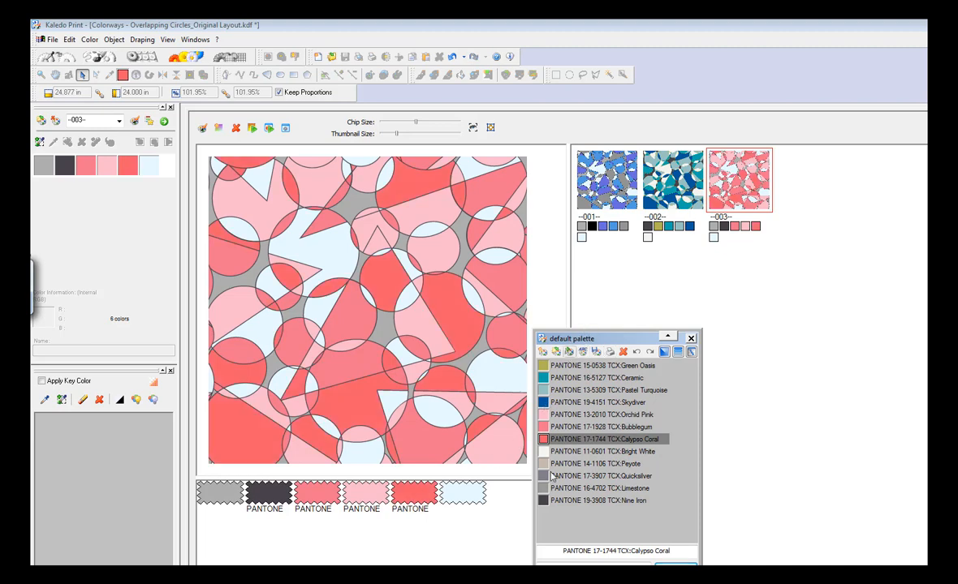
click(602, 451)
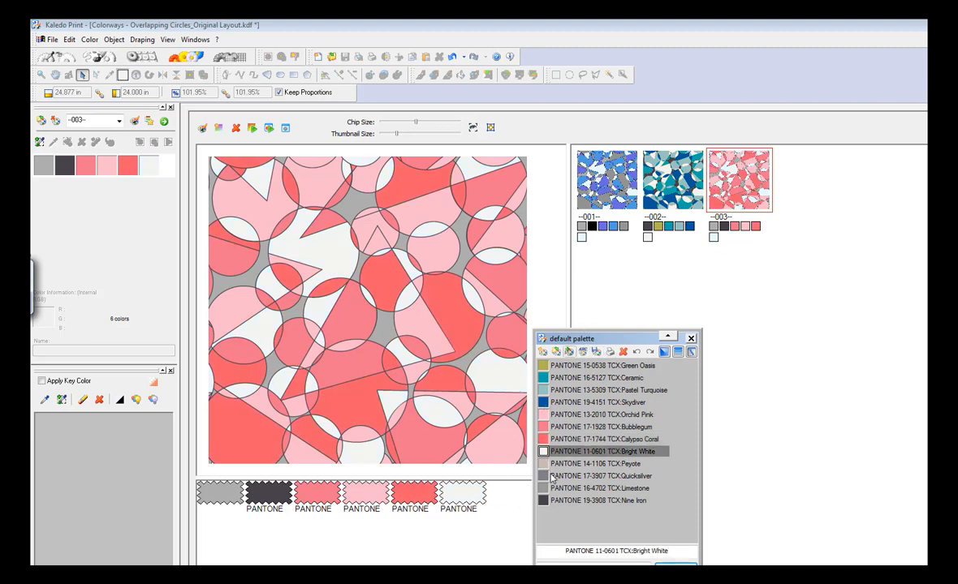
click(600, 487)
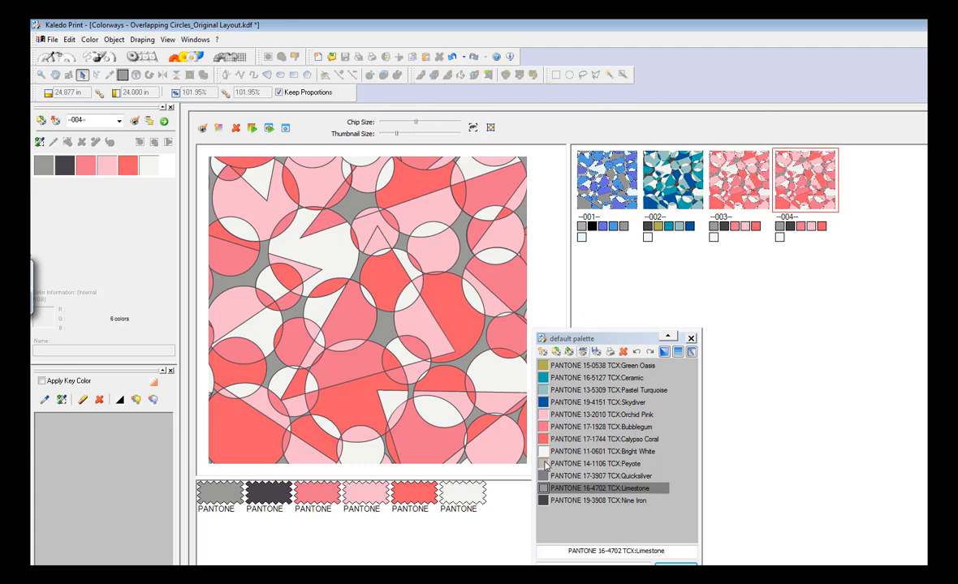
- Swap colorway 004's pinks for Peyote, Quicksilver grey and a Pastel Turquoise accent
click(604, 464)
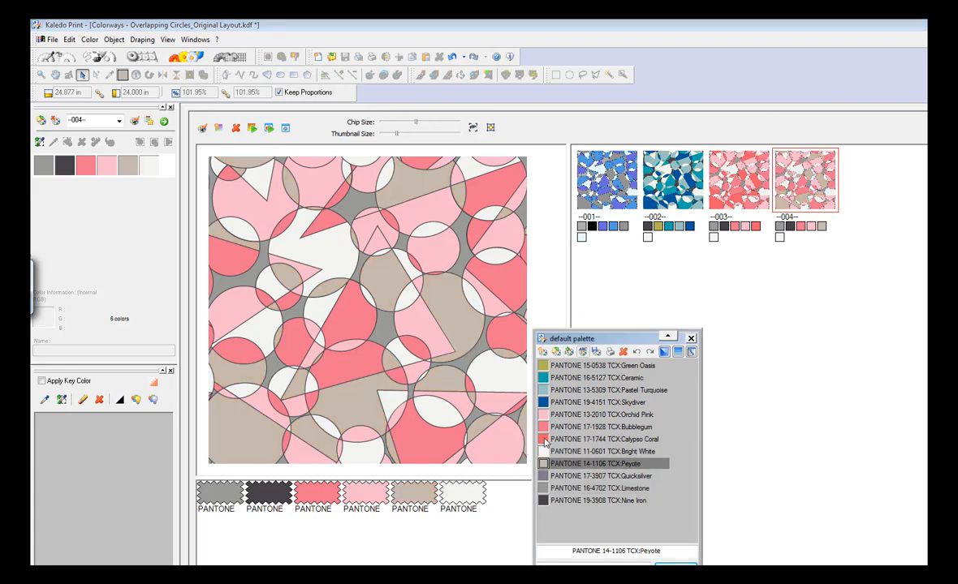
click(600, 487)
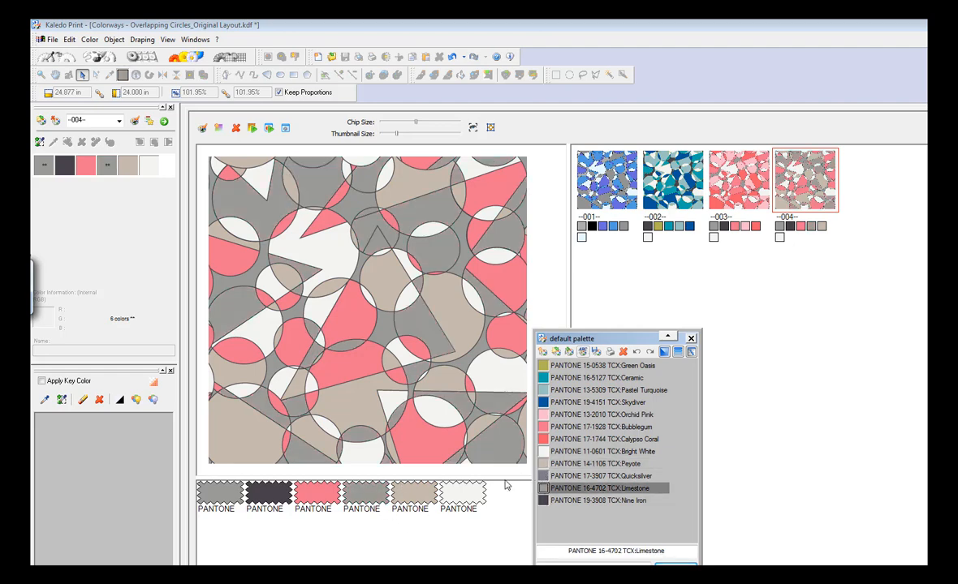
click(604, 477)
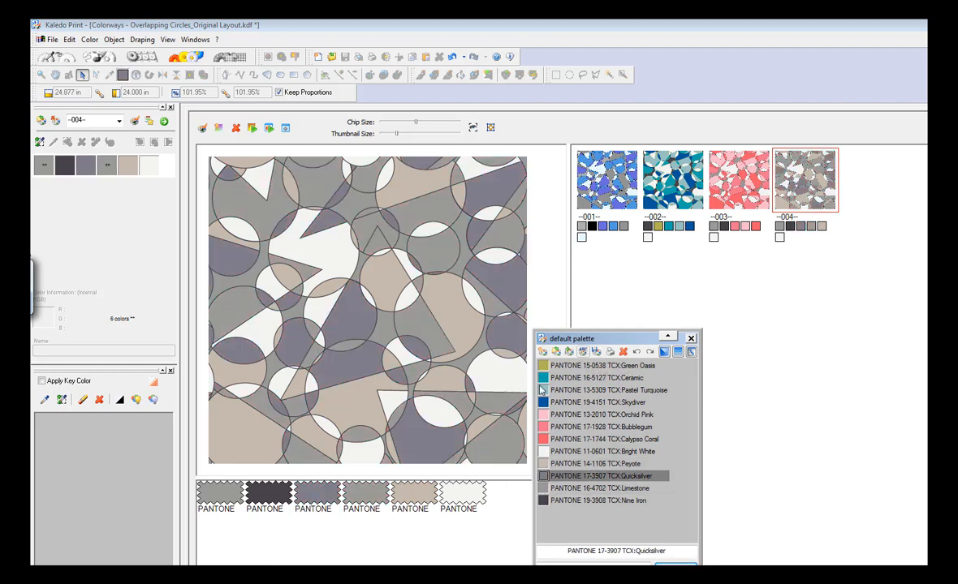
click(607, 390)
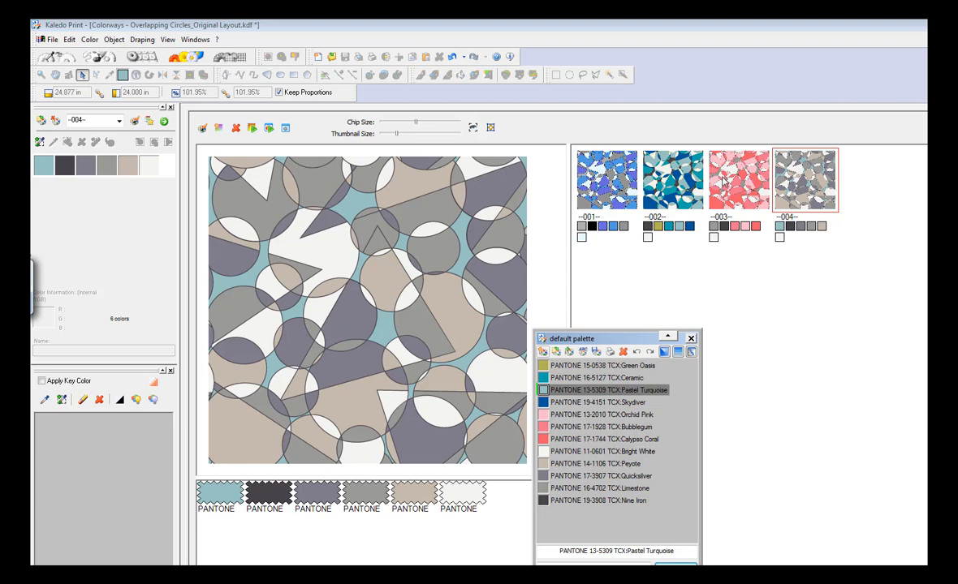
click(672, 178)
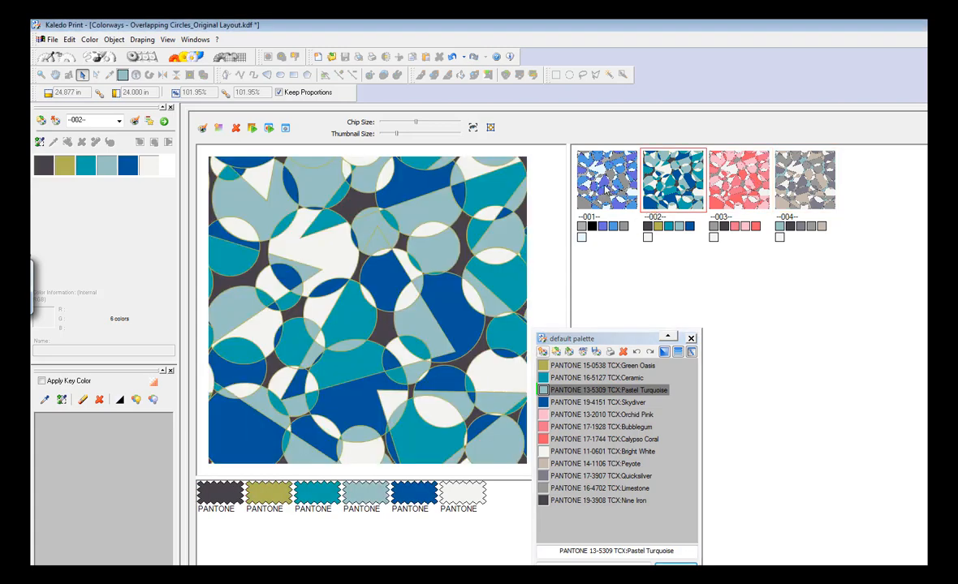
- Rename the first colorway ORIGINAL and review the pink and neutral colorways
click(606, 178)
text(ORIGINAL)
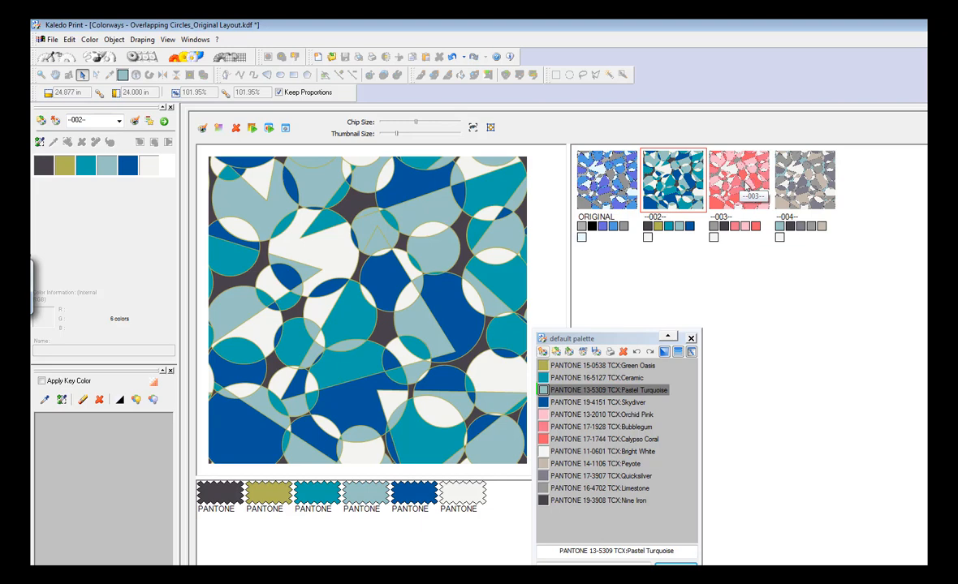
click(737, 178)
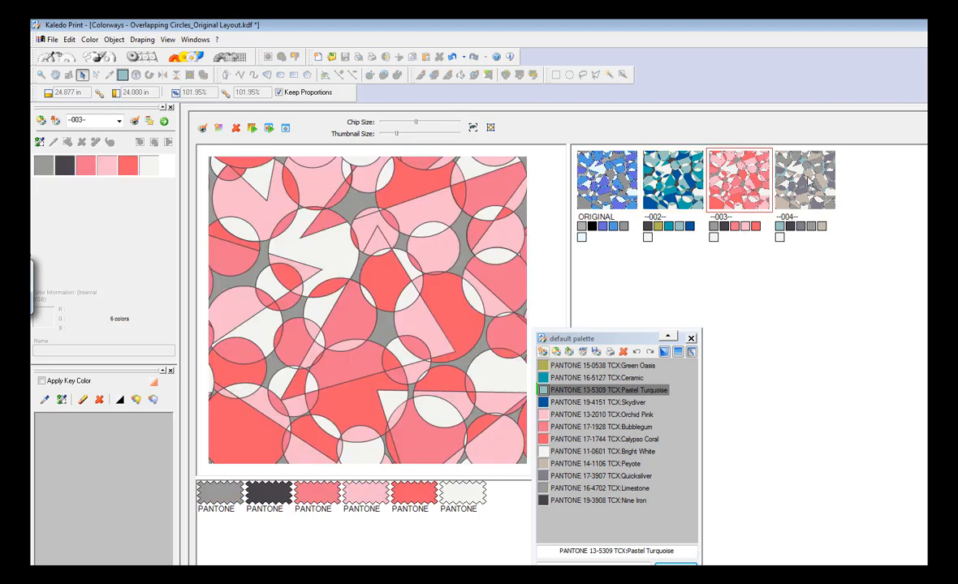
click(803, 179)
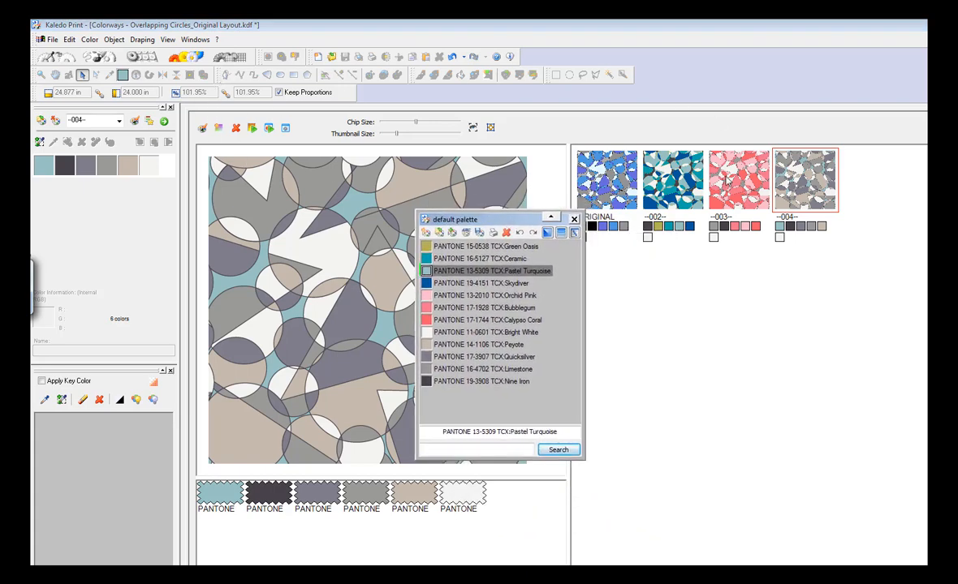
- Duplicate the pink colorway 003 as 005 and shrink the thumbnails so all five fit
click(736, 178)
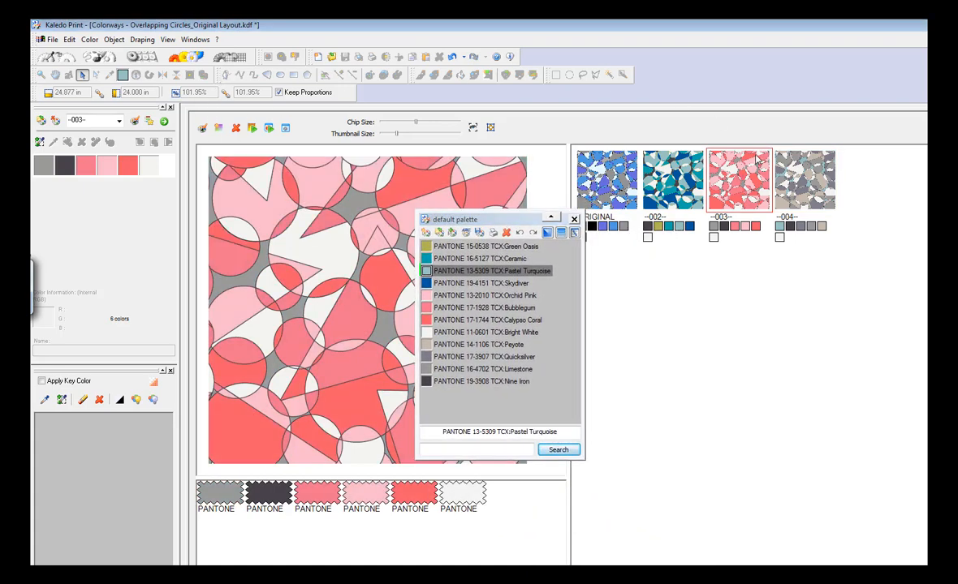
mouse_move(218, 128)
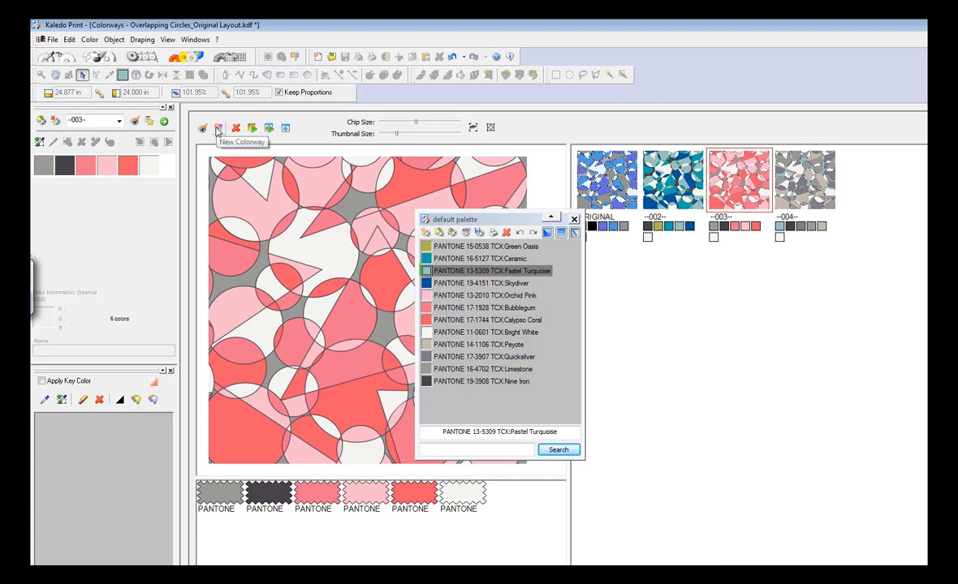
click(217, 128)
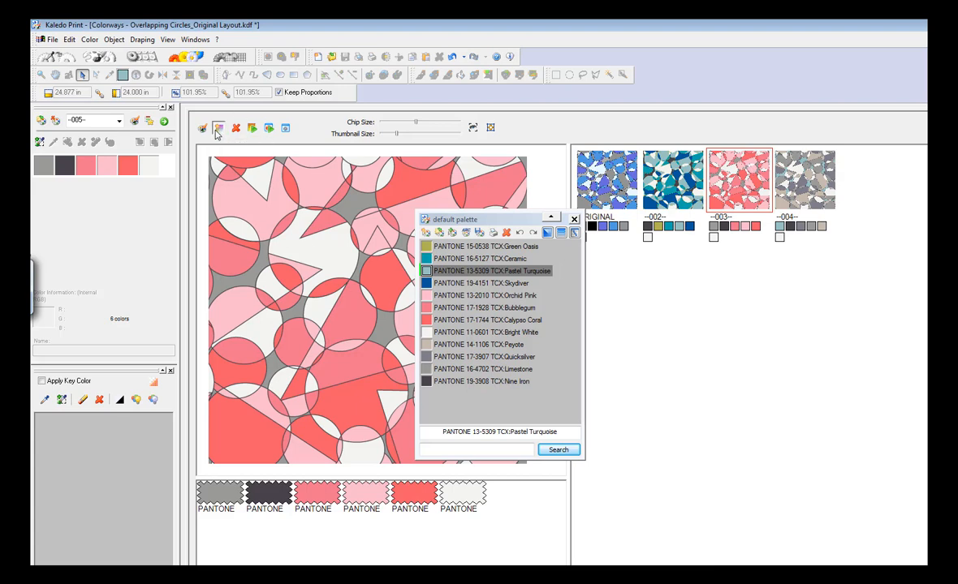
click(217, 128)
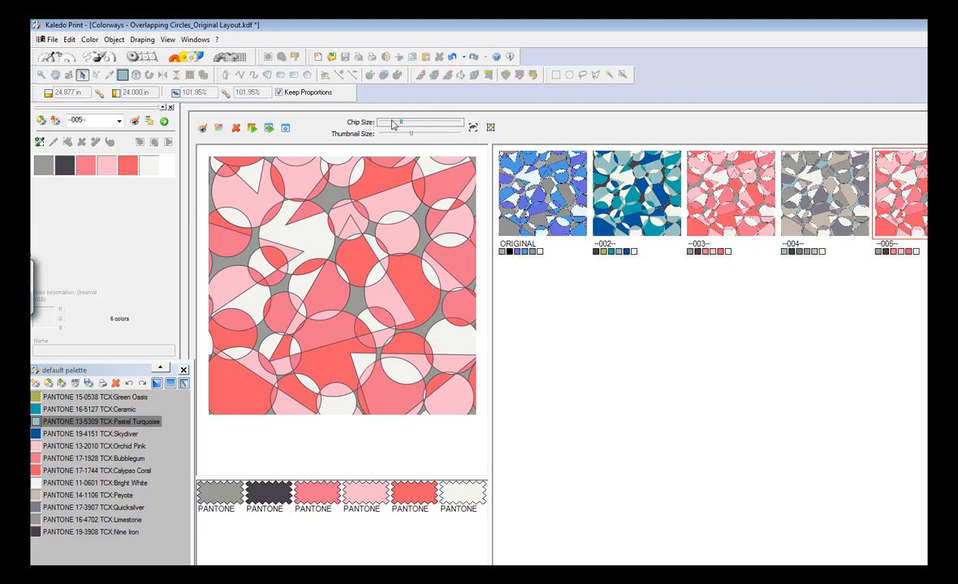
drag(411, 133, 396, 133)
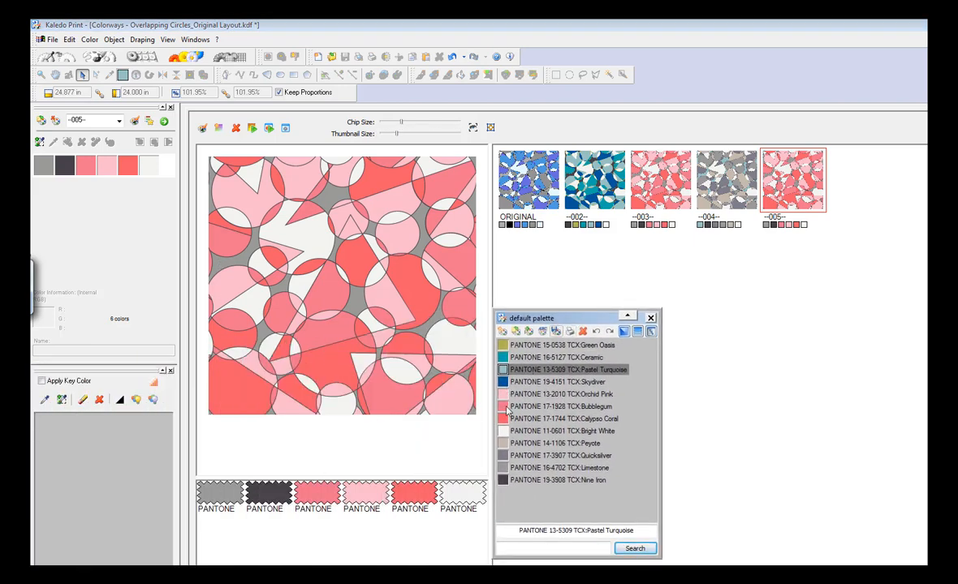
click(555, 443)
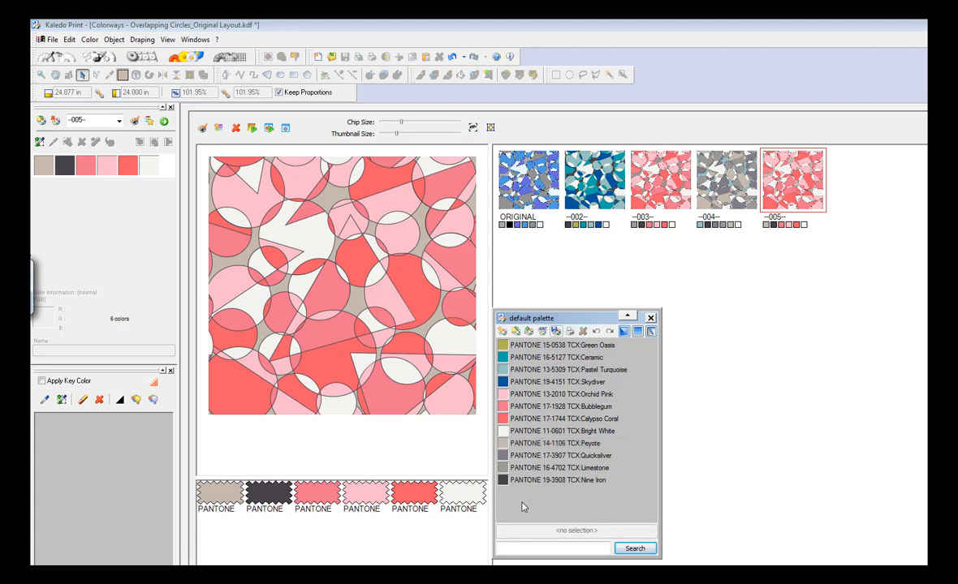
mouse_move(639, 332)
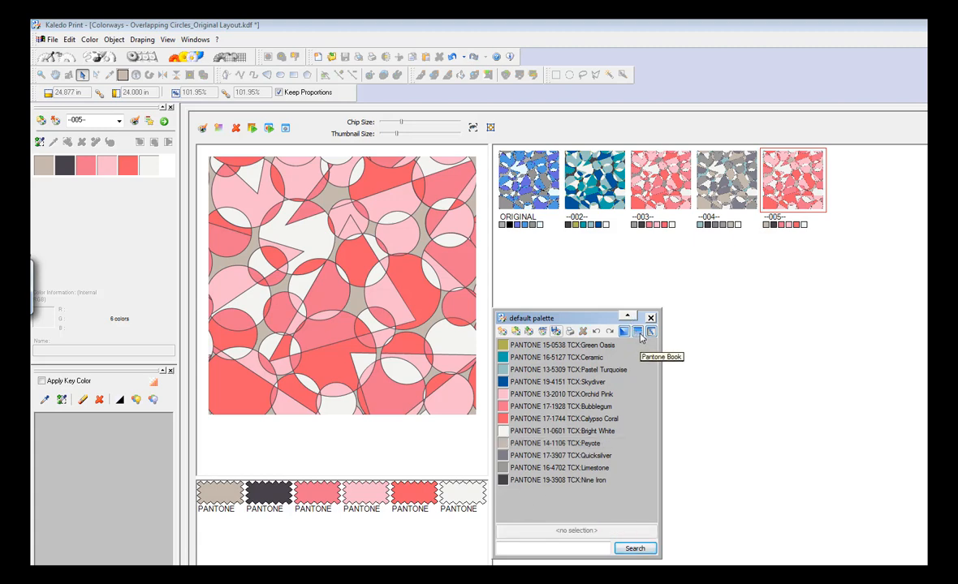
click(637, 331)
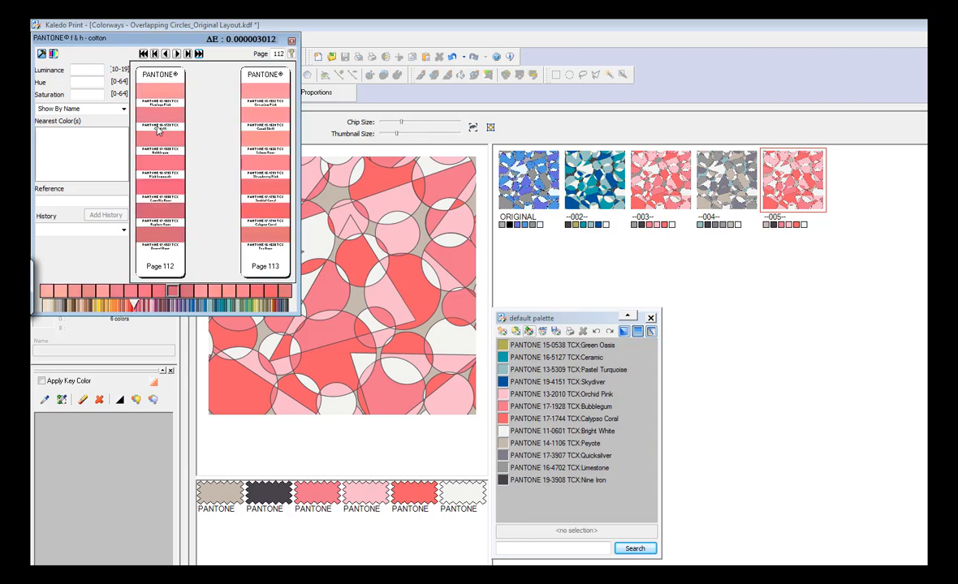
click(159, 114)
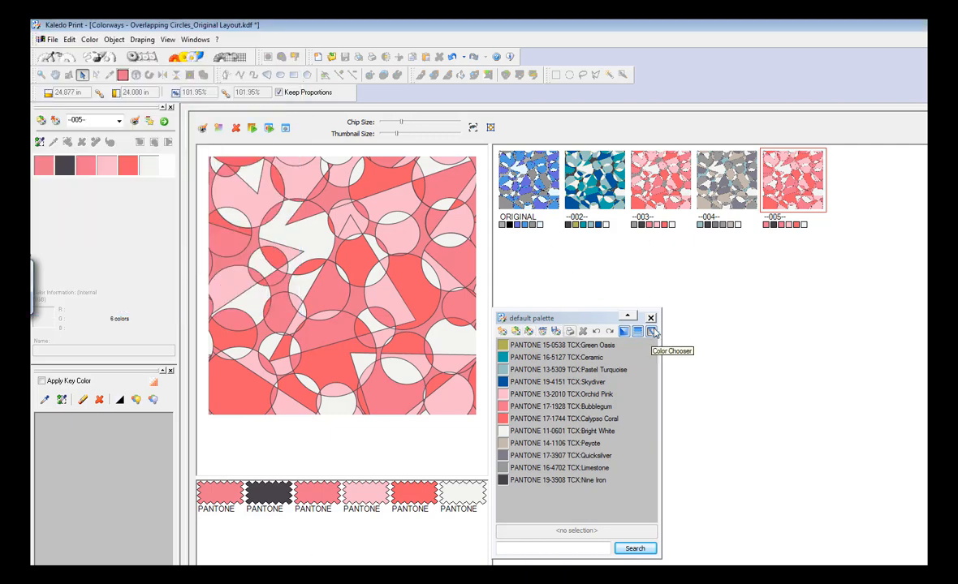
- Shift the current colour to a deeper red in the Colour Chooser and return to the print layout
click(652, 332)
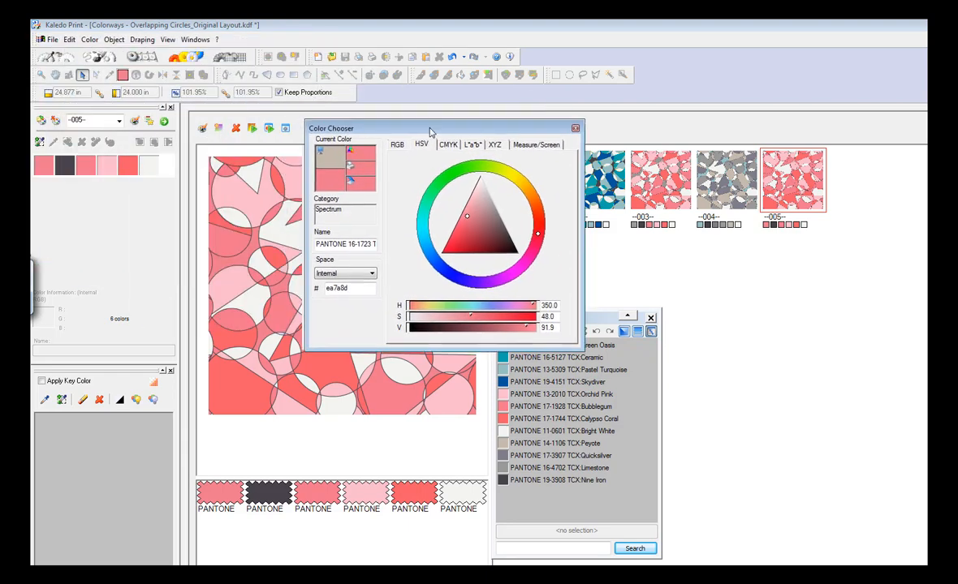
click(477, 233)
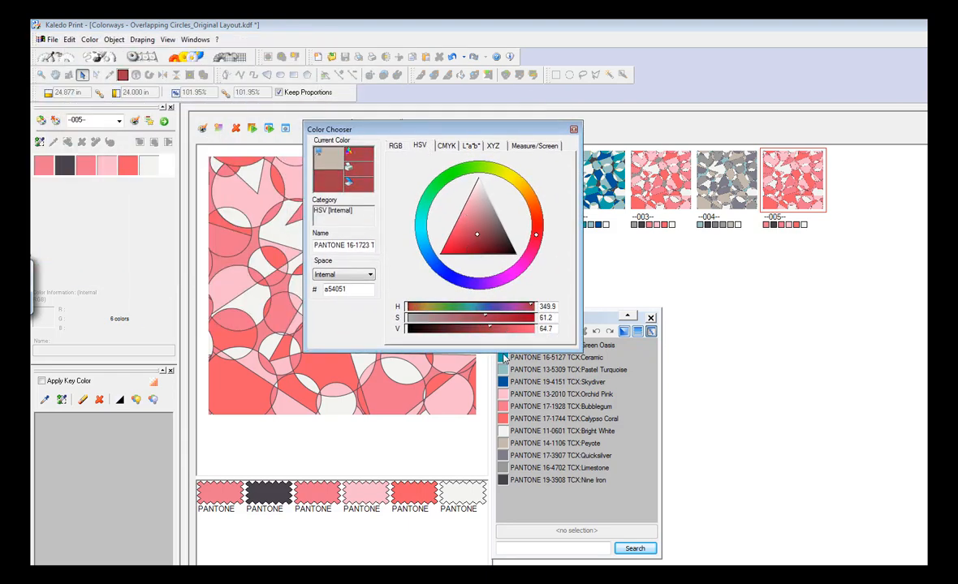
click(573, 130)
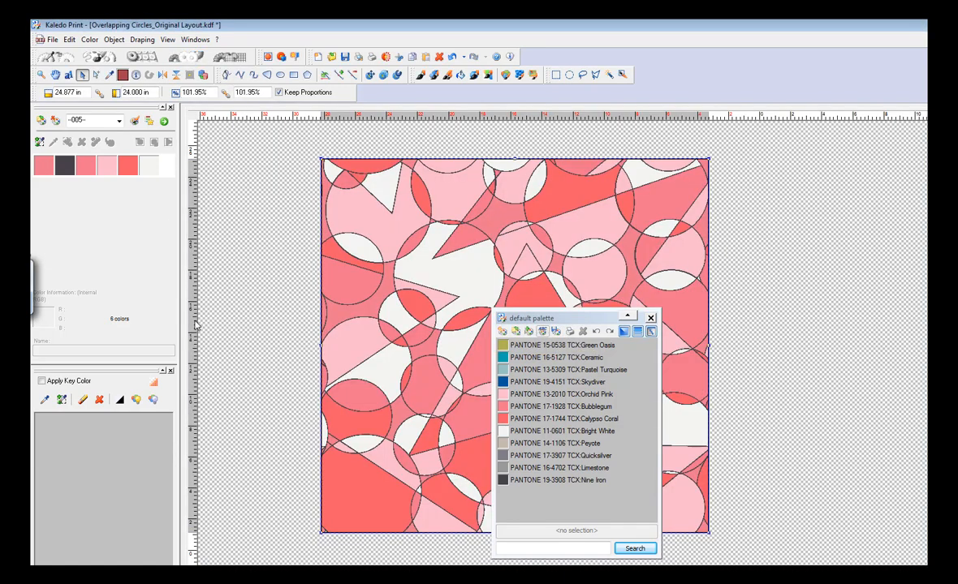
- Drag the default palette to the lower-left so the pink print is unobstructed
drag(532, 316, 133, 344)
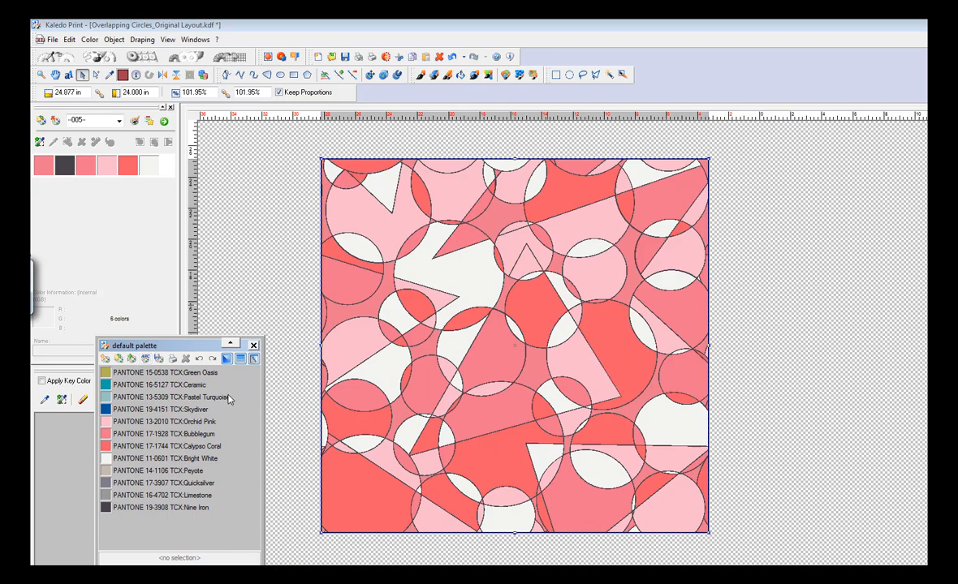
mouse_move(220, 386)
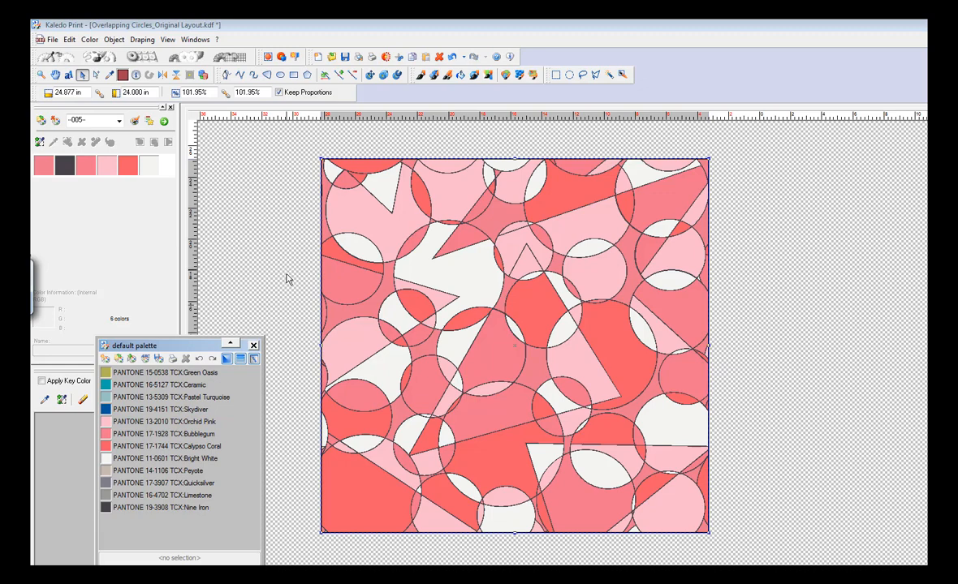
mouse_move(307, 347)
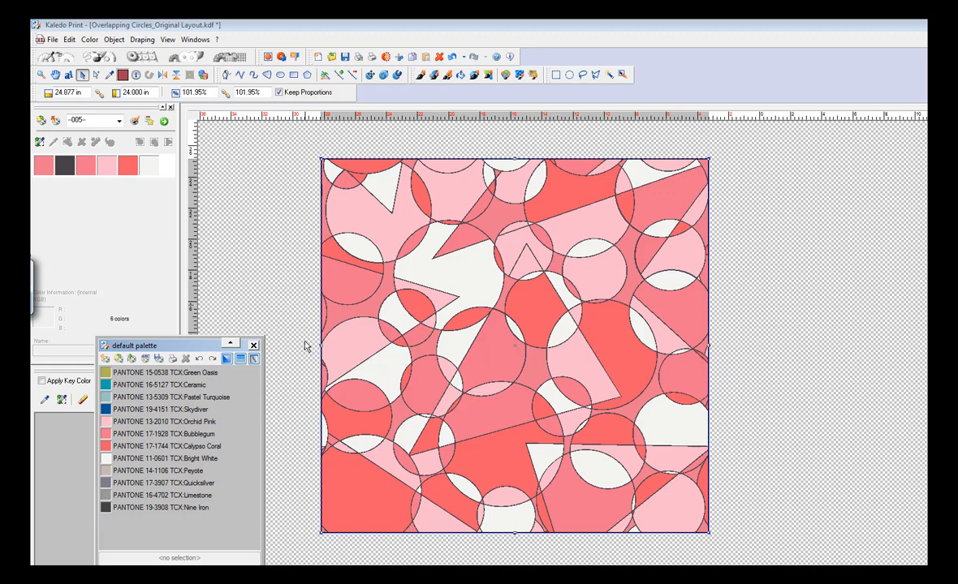